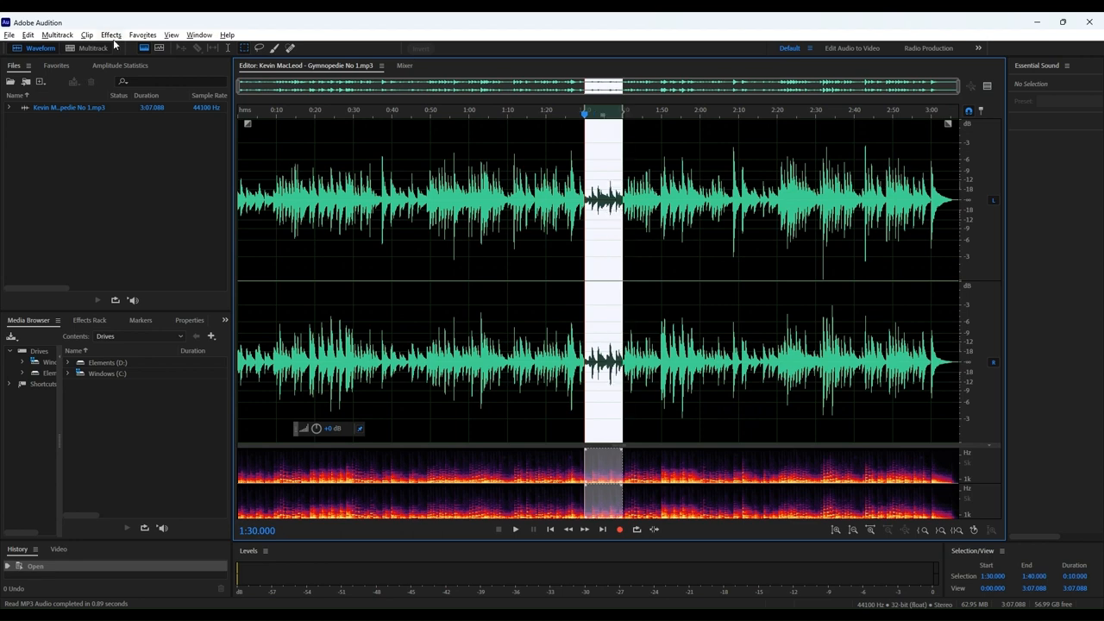
# Capture a noise print from the selected noisy passage of the Gymnopédie track
pyautogui.click(110, 34)
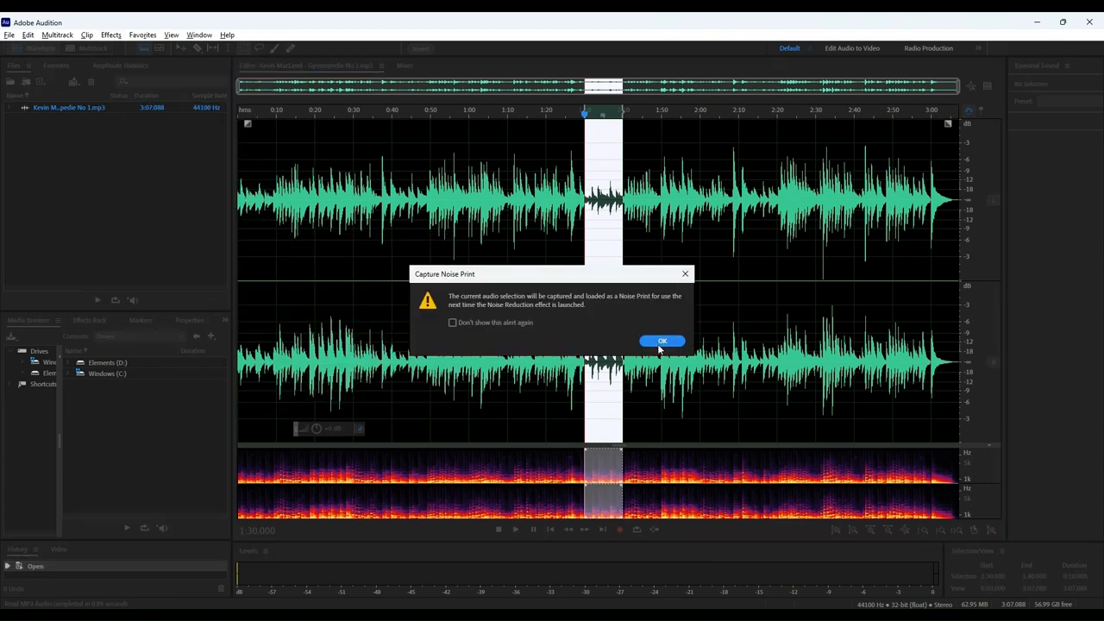
pyautogui.click(663, 340)
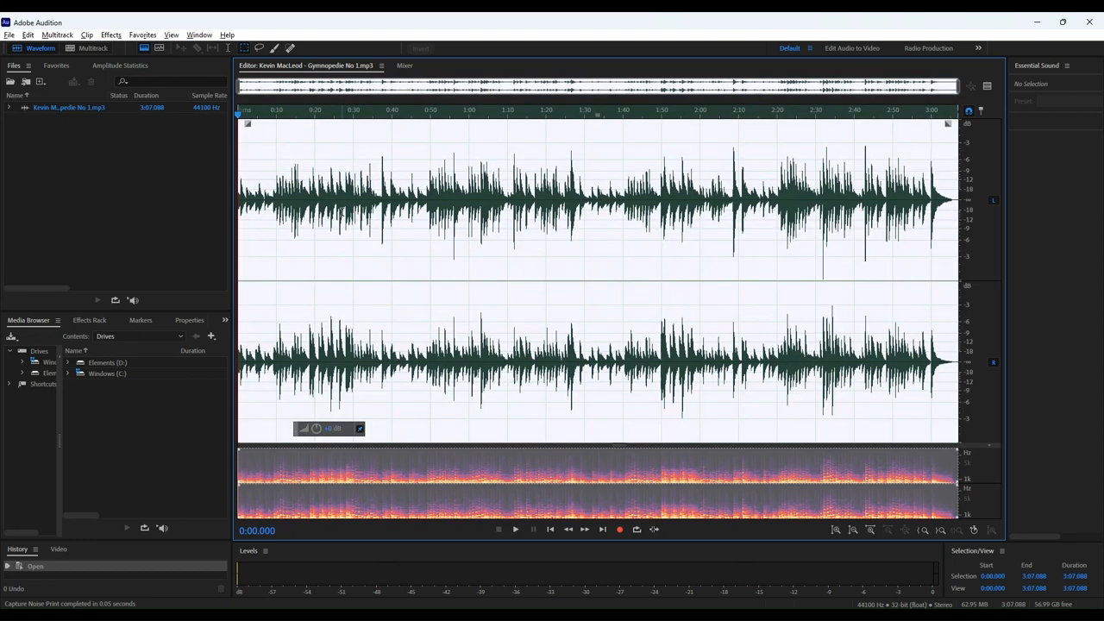
# Apply Noise Reduction (process) to the whole song using the captured noise print
pyautogui.click(111, 35)
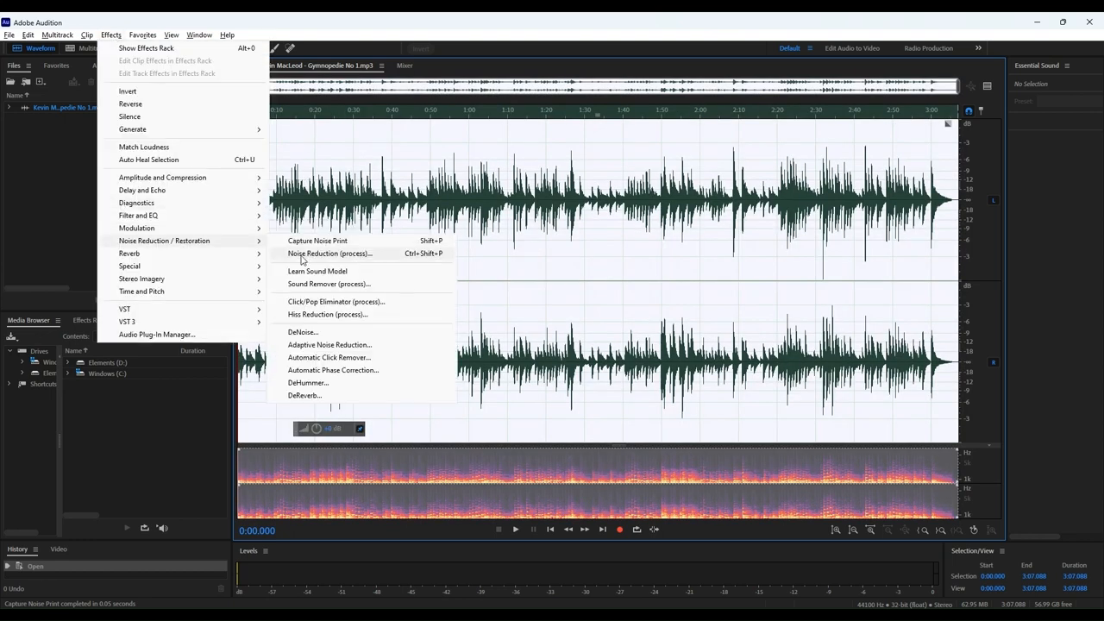
pyautogui.click(332, 252)
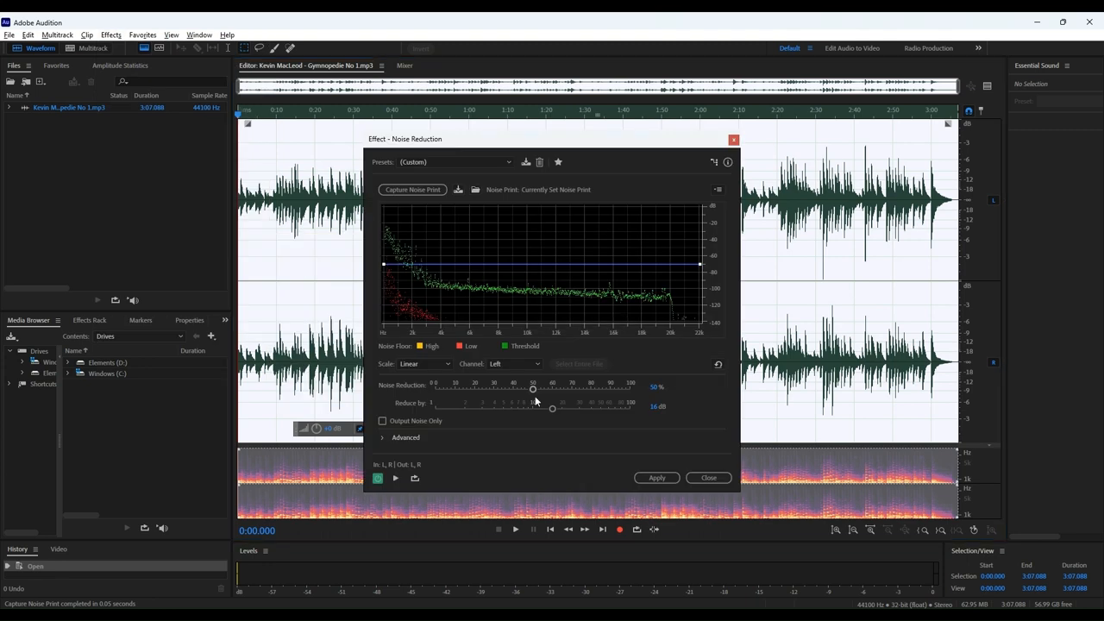
pyautogui.moveTo(533, 390); pyautogui.dragTo(531, 390)
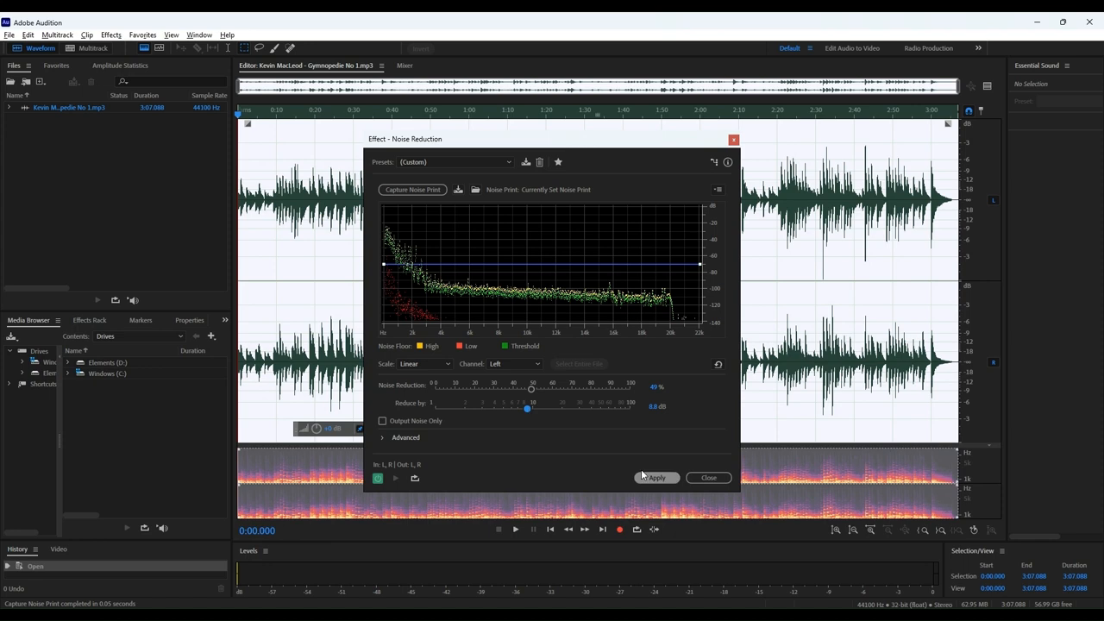
pyautogui.click(656, 477)
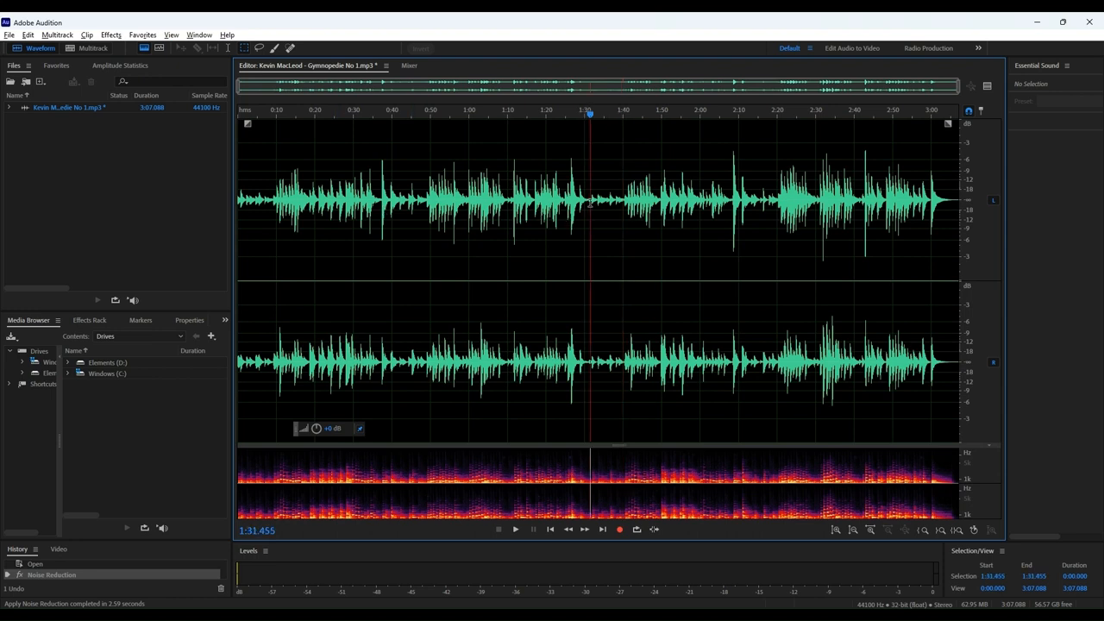
# Silence the short passage near 1:30
pyautogui.click(111, 35)
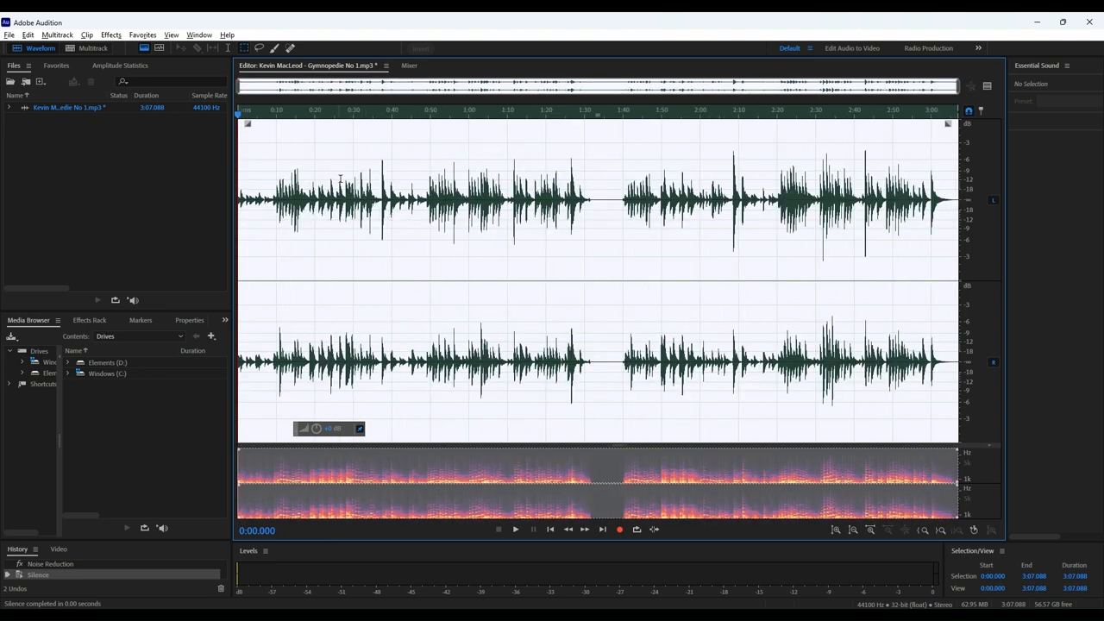
# Browse the Filter and EQ effects, backing out of the parametric equalizer and a stray multitrack setup
pyautogui.click(110, 34)
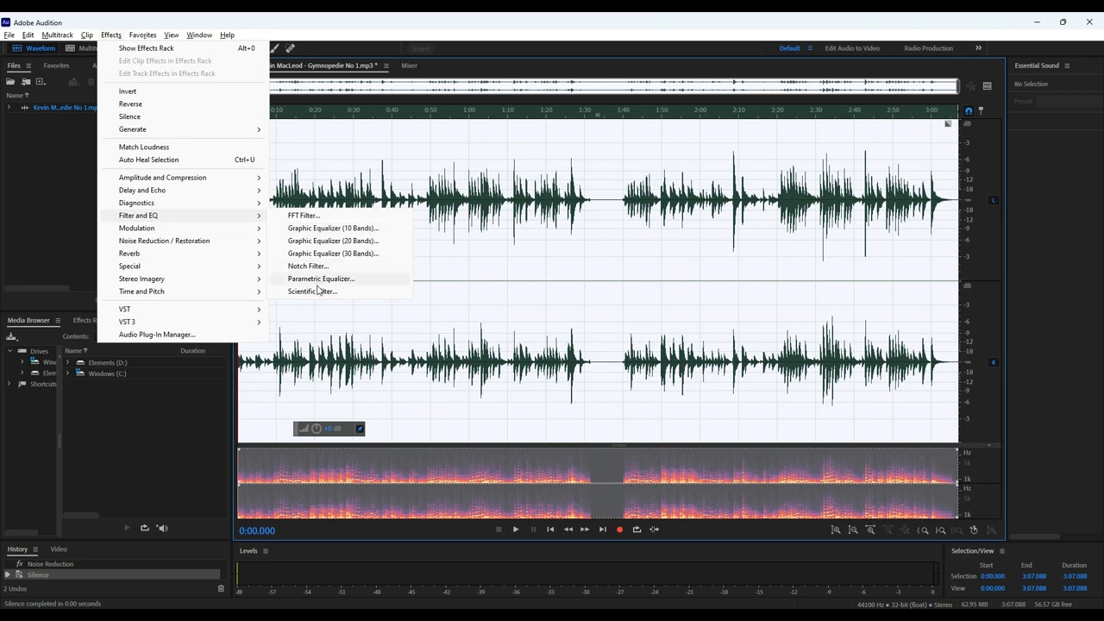
pyautogui.click(321, 278)
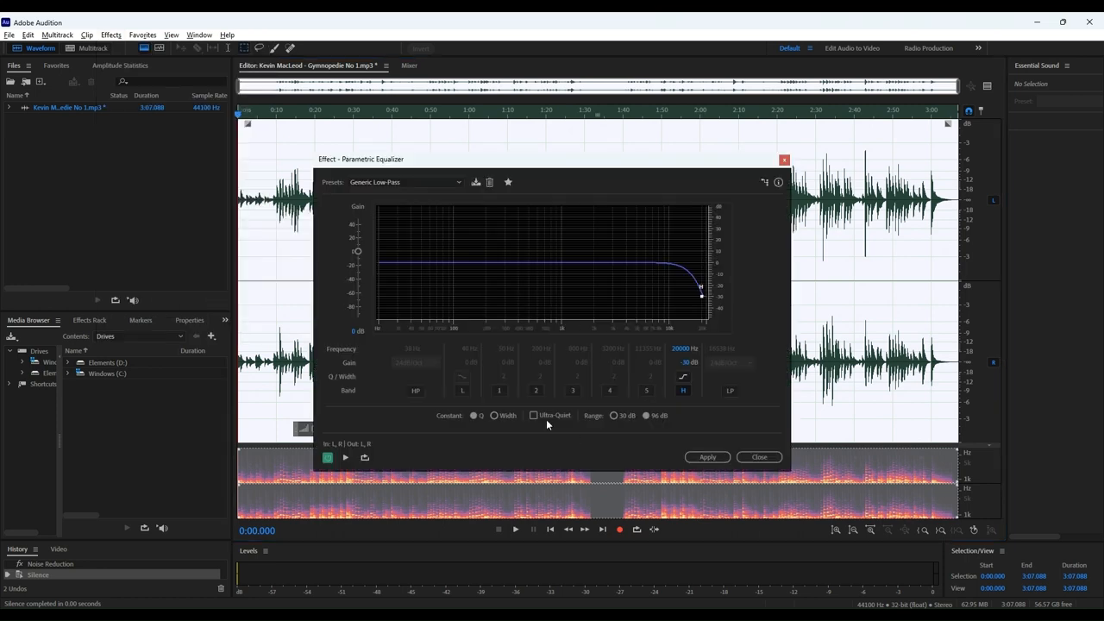
pyautogui.click(473, 414)
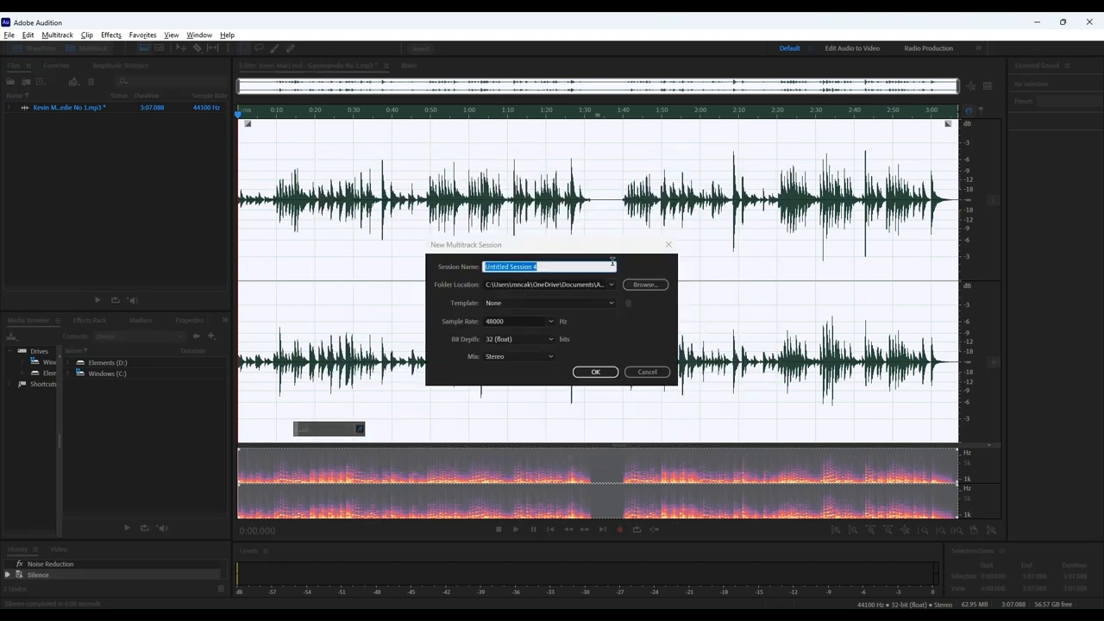
pyautogui.click(110, 34)
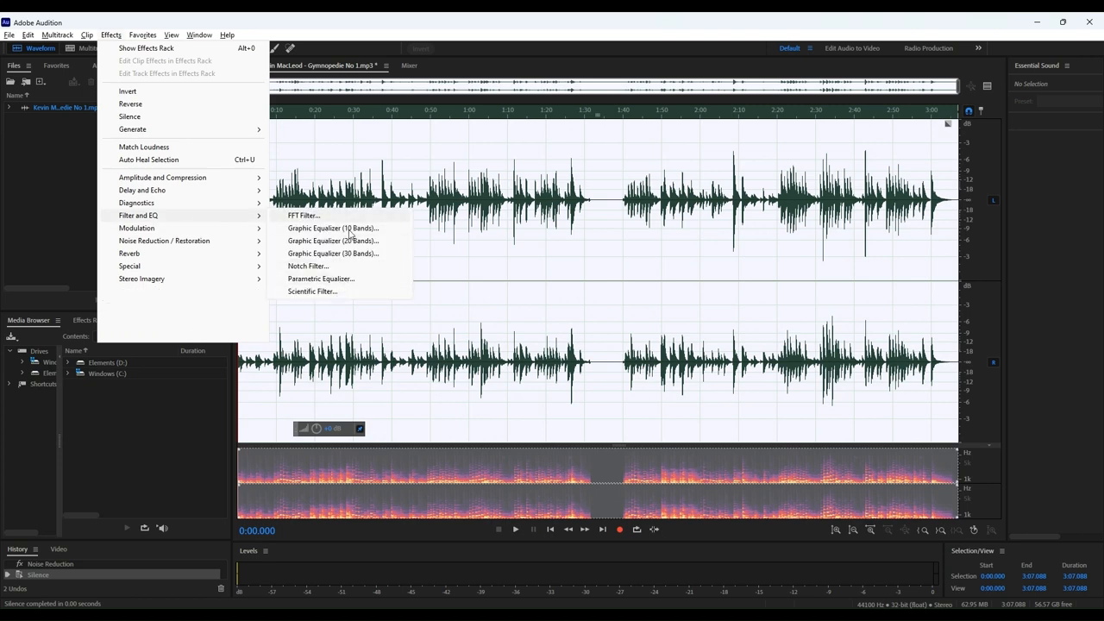
pyautogui.click(321, 278)
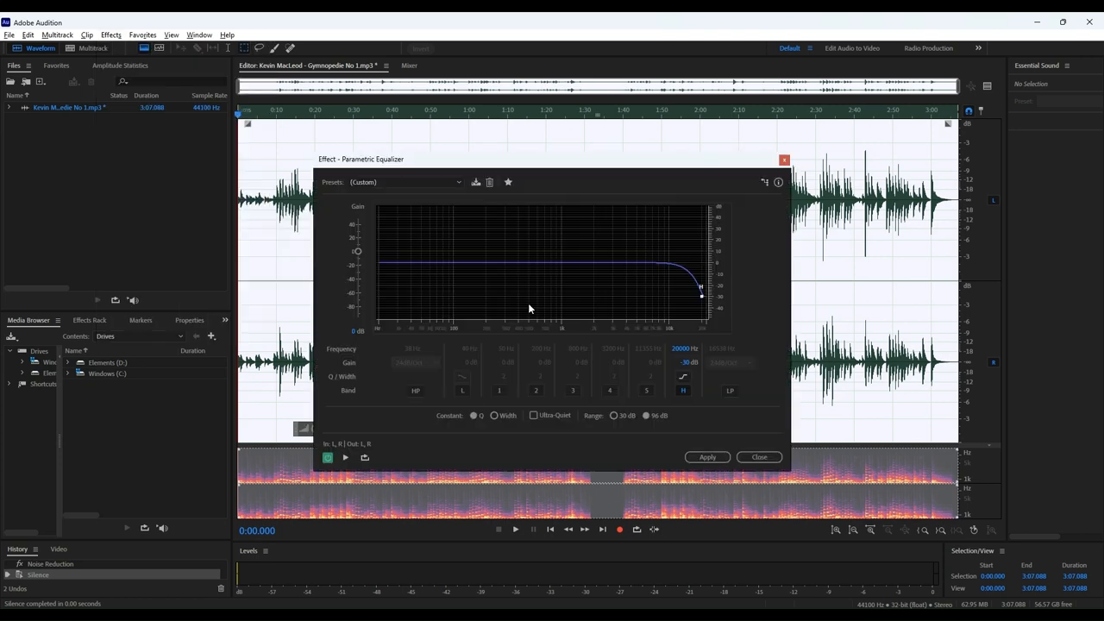
# Apply the Graphic Equalizer (10 Bands) with the mid-frequency bands boosted to the whole song
pyautogui.click(110, 35)
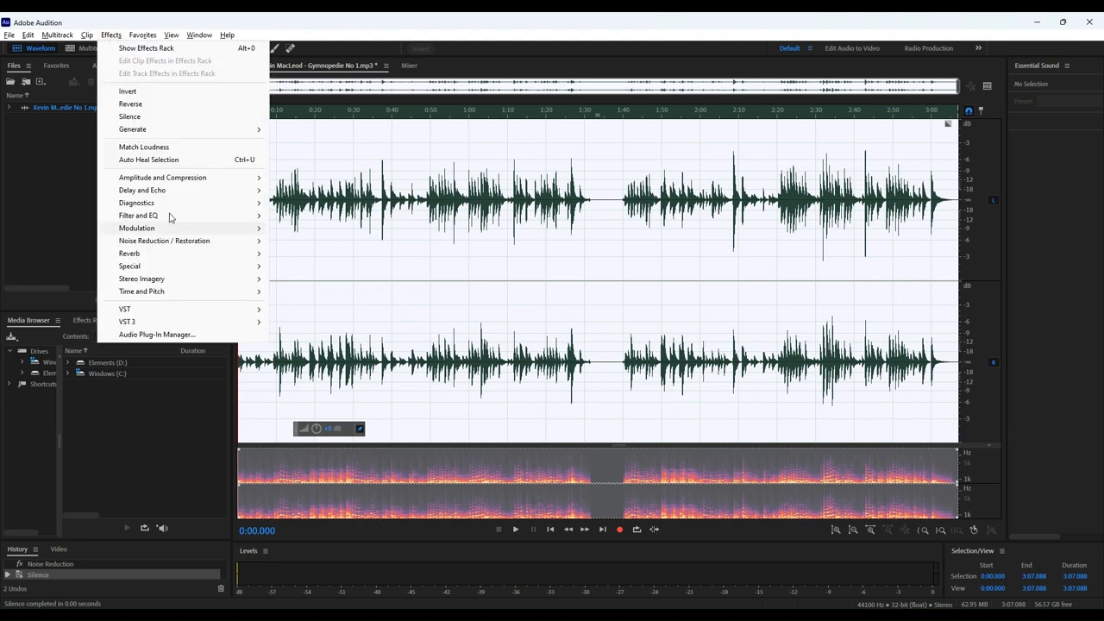
pyautogui.moveTo(138, 214)
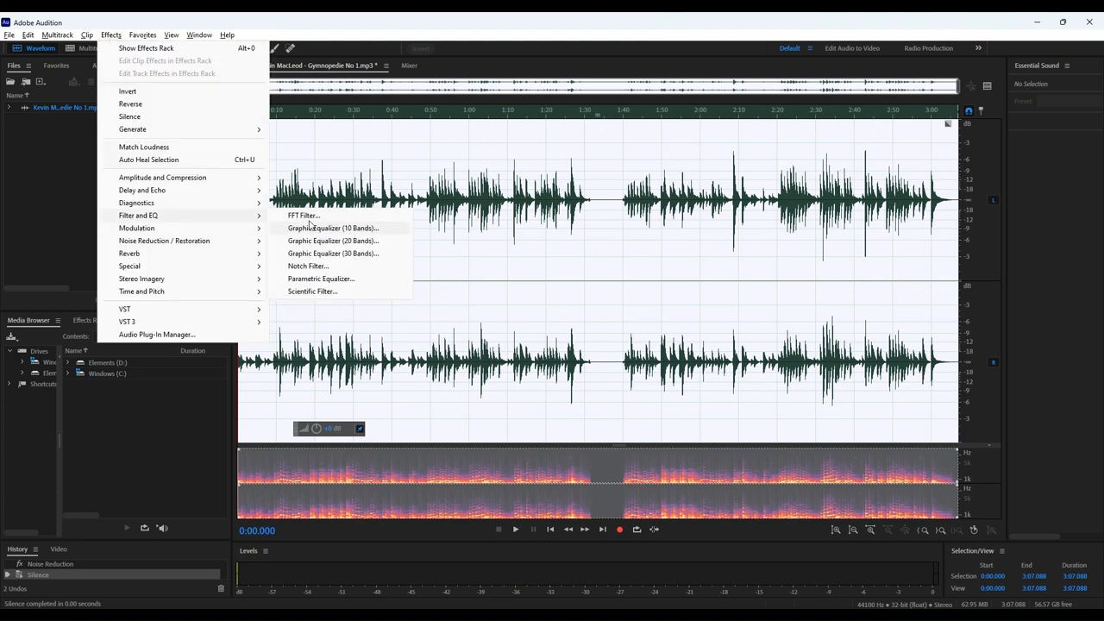
pyautogui.click(333, 227)
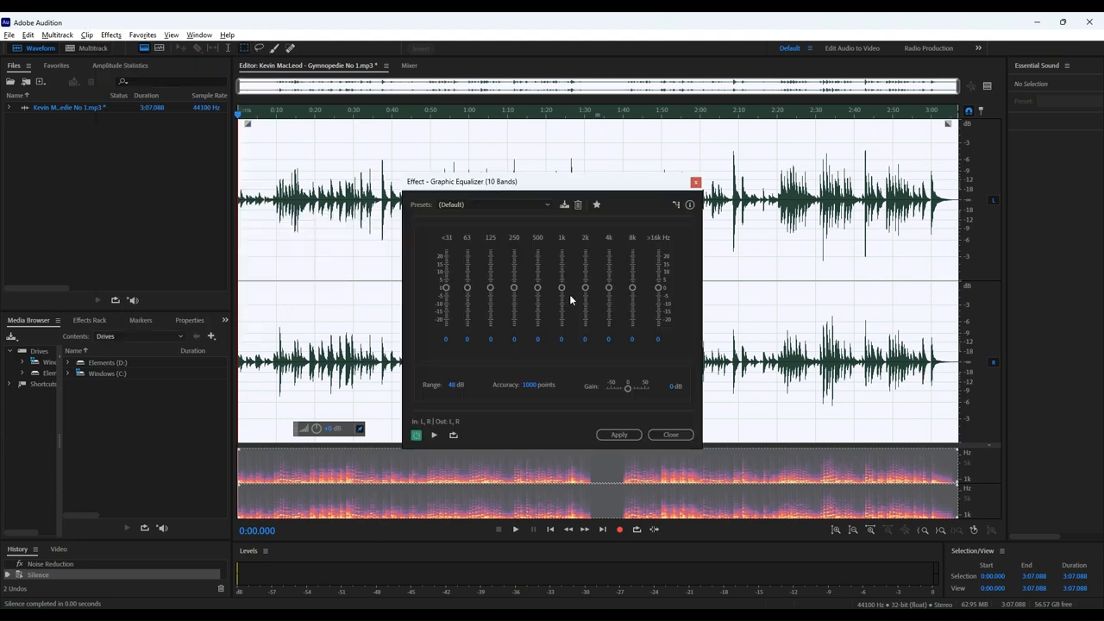
pyautogui.moveTo(552, 323)
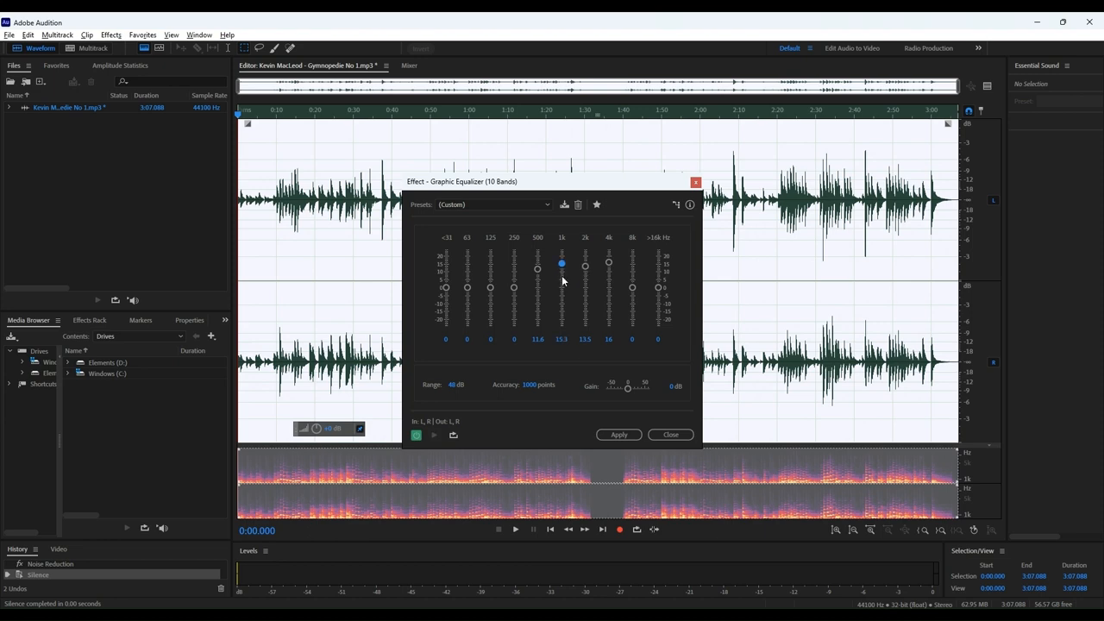
pyautogui.click(618, 435)
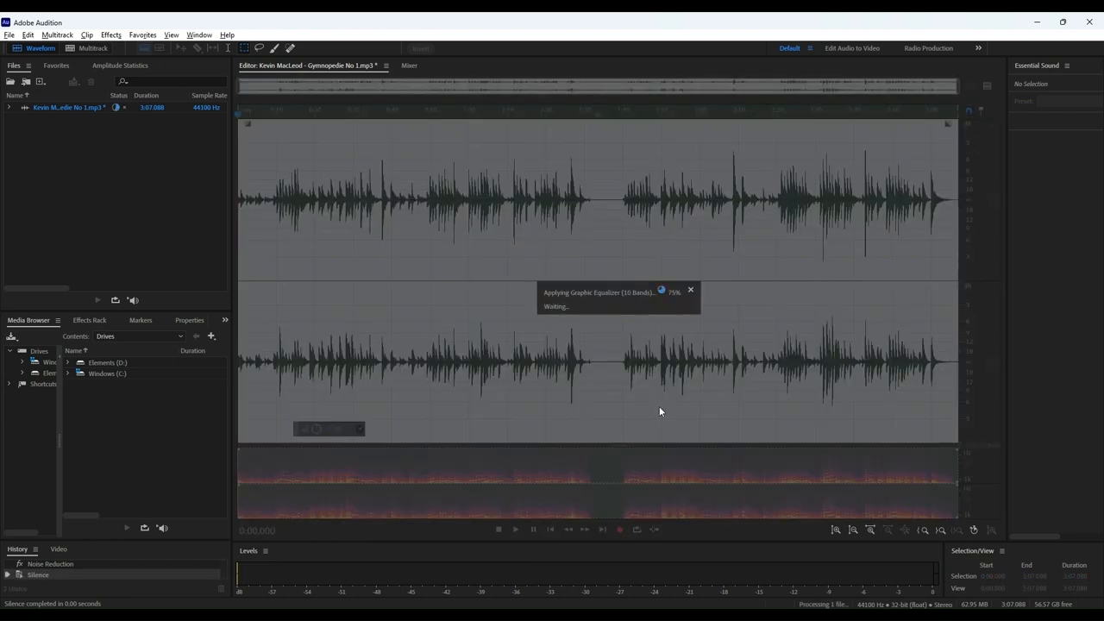
pyautogui.click(111, 34)
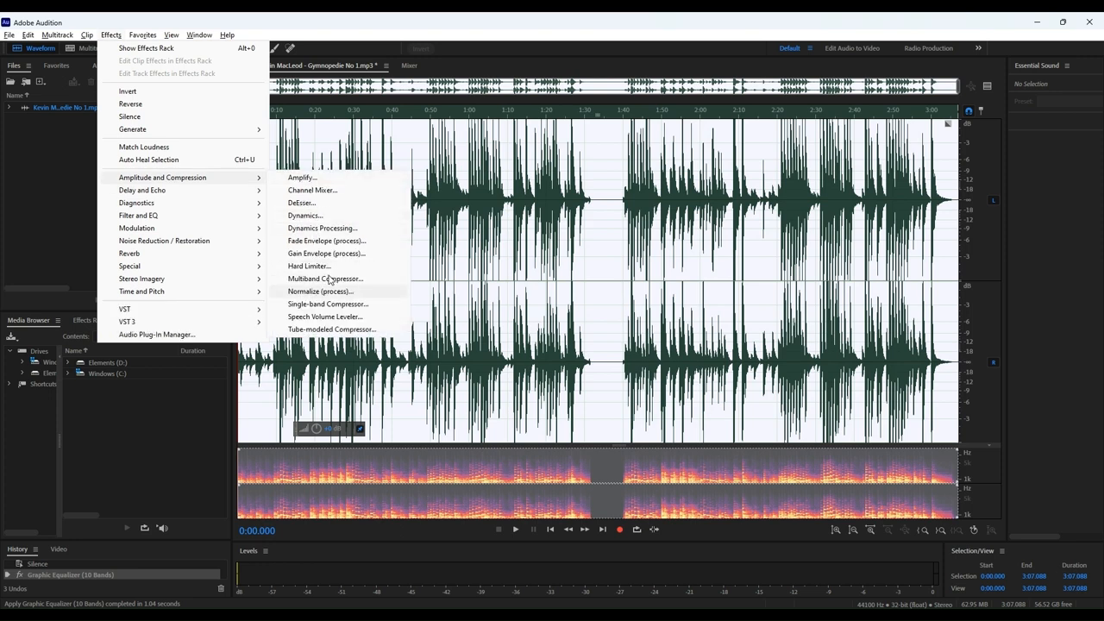
# Normalize the track via Amplitude and Compression, then look at the Amplify effect
pyautogui.click(321, 290)
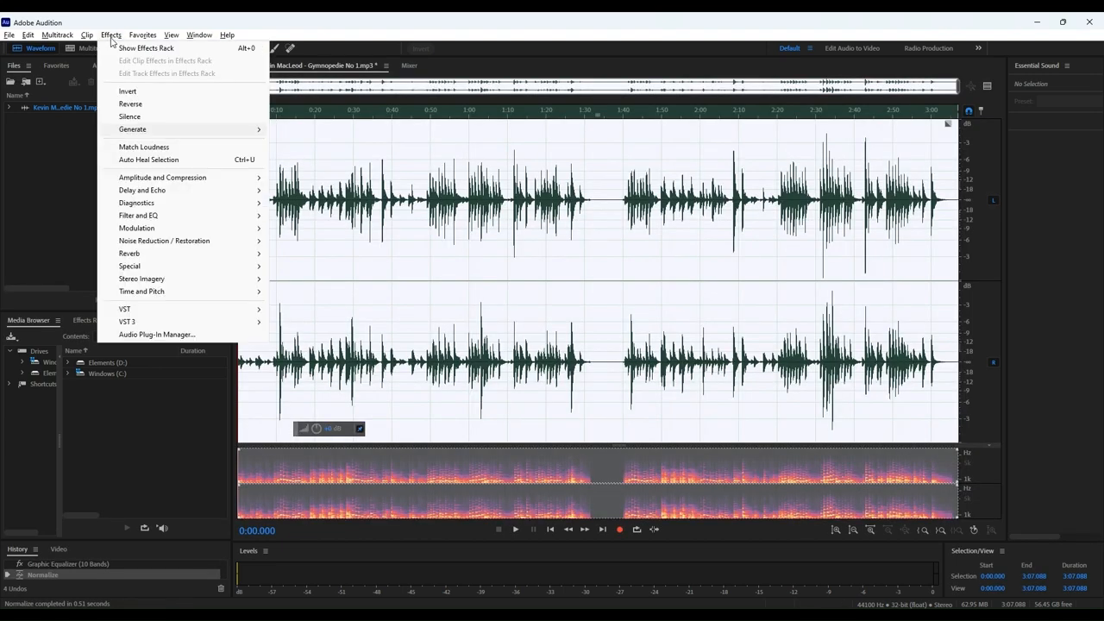
pyautogui.click(162, 176)
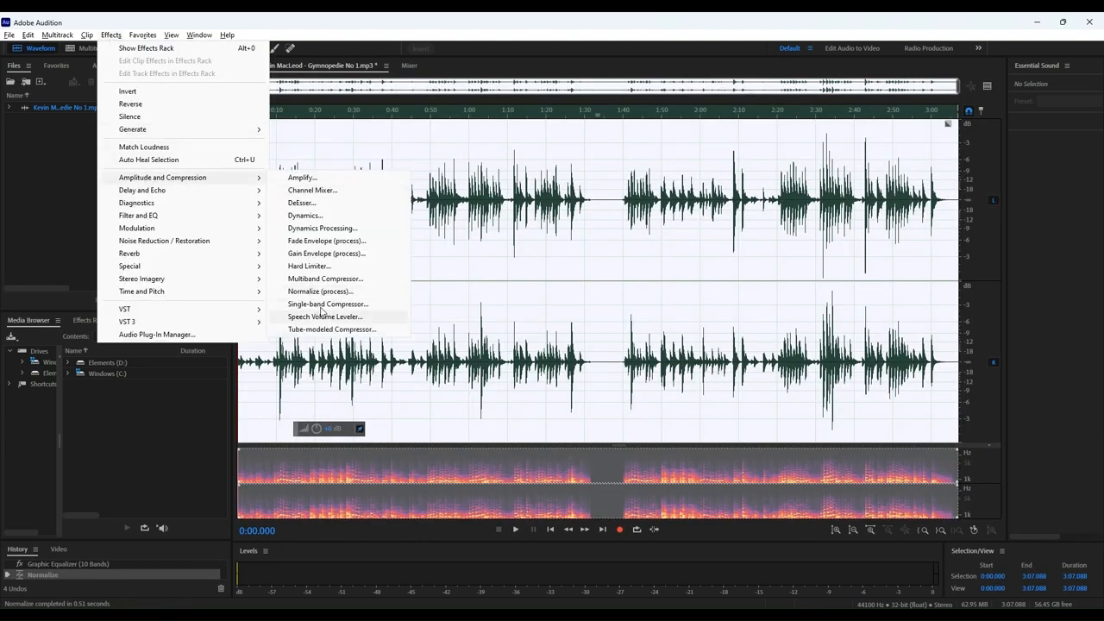
pyautogui.moveTo(324, 278)
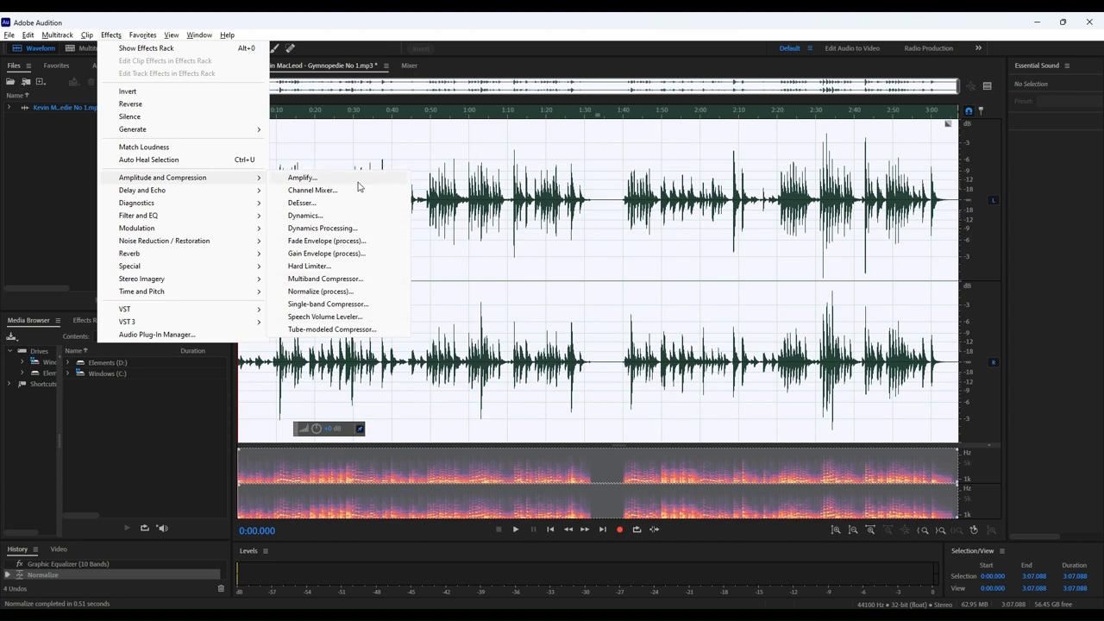
pyautogui.click(302, 178)
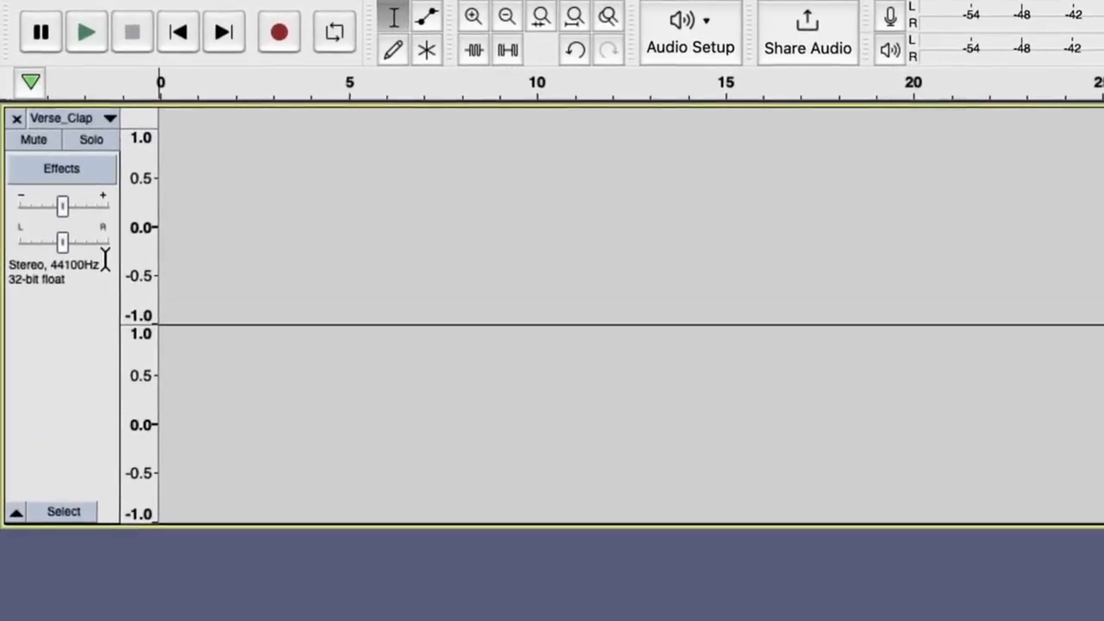
# Show the timeline in beats and measures at 145 BPM, 4/8 time, with a grid snap division chosen
pyautogui.click(29, 83)
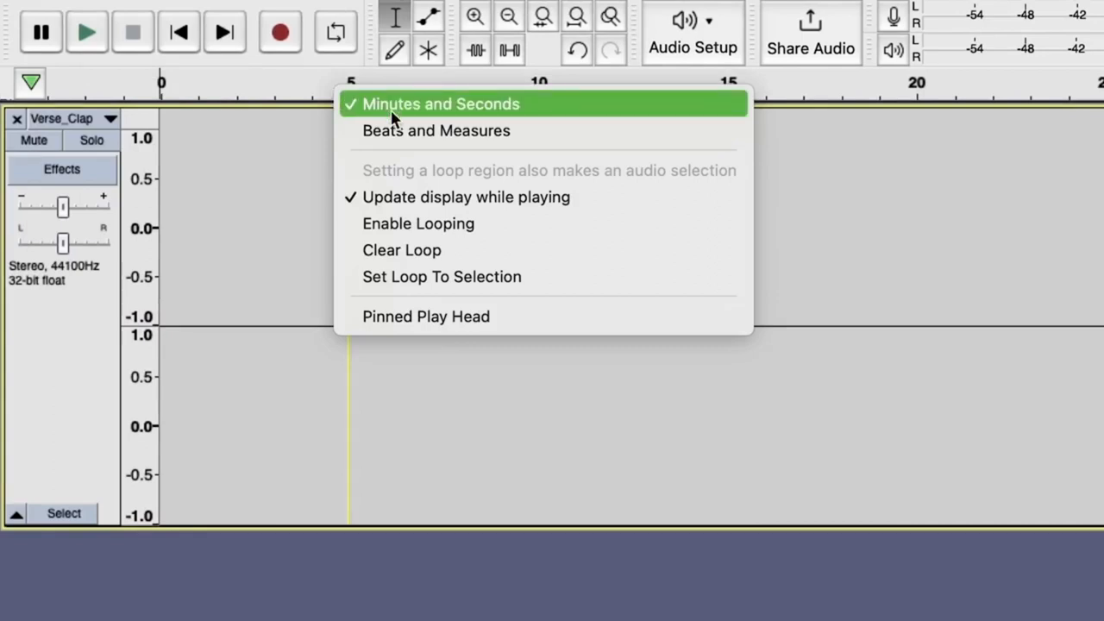
pyautogui.click(442, 103)
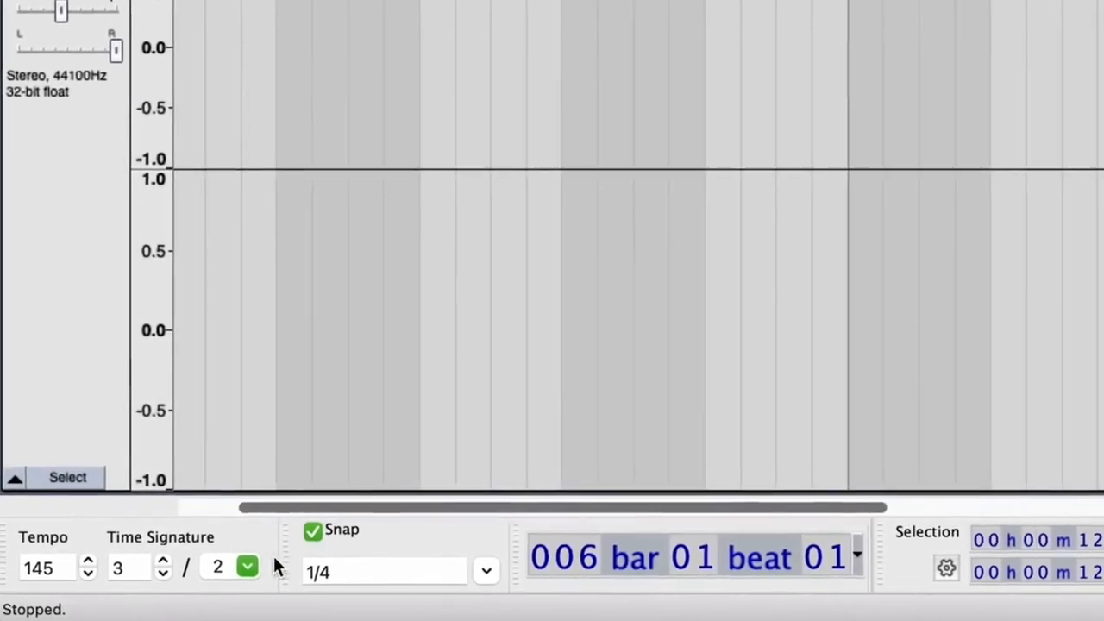
pyautogui.click(247, 566)
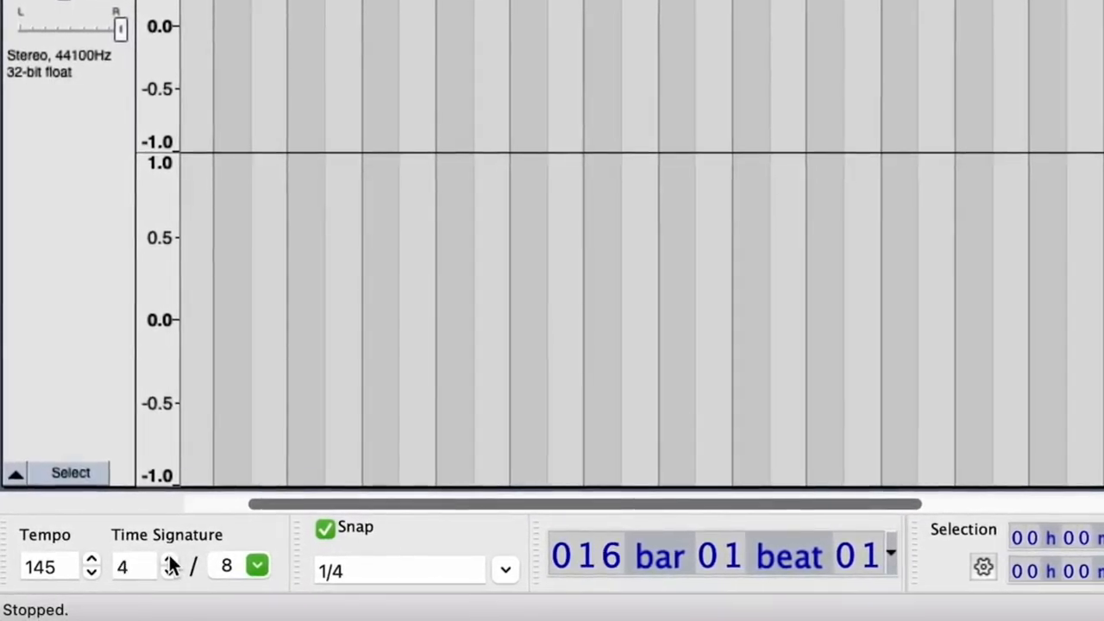
pyautogui.click(400, 570)
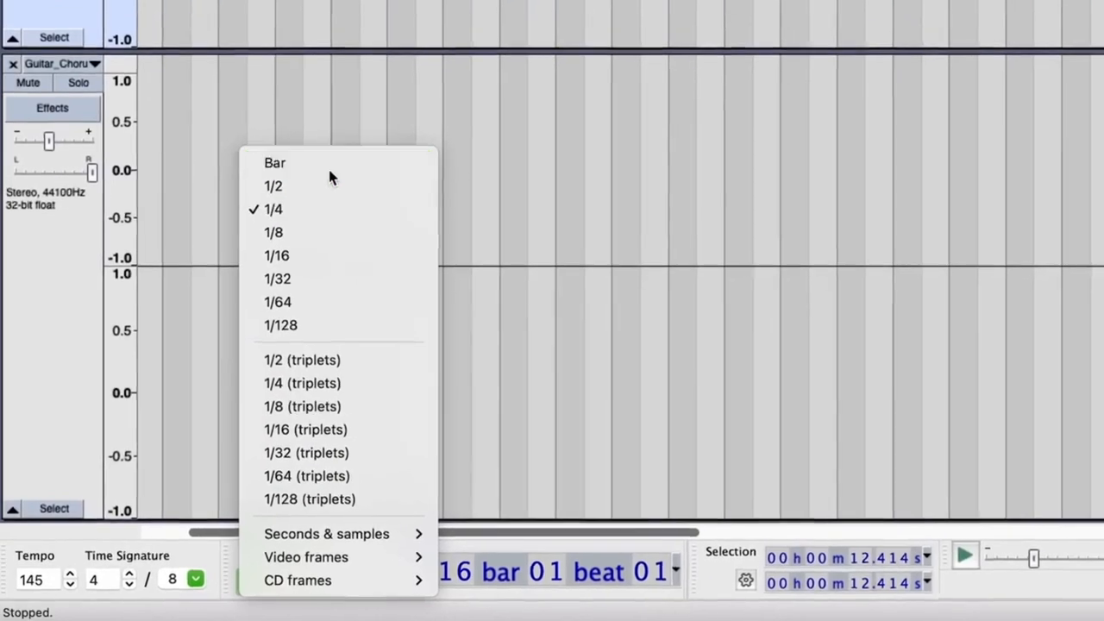
pyautogui.click(274, 162)
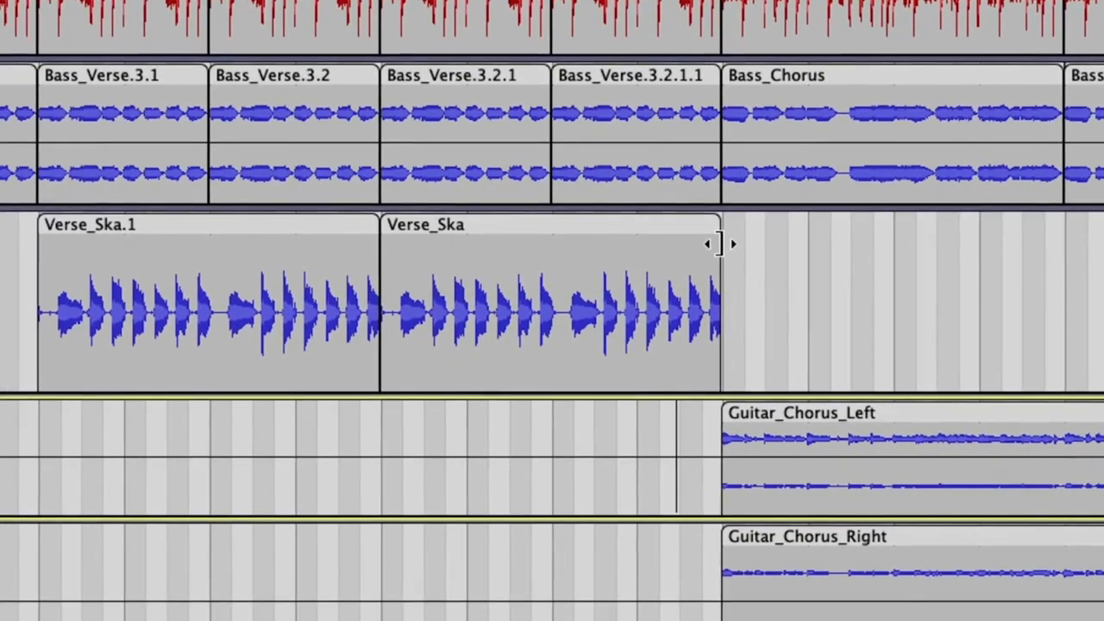
# Drag the right edge of the second Verse_Ska clip to resize its end
pyautogui.moveTo(716, 245); pyautogui.dragTo(762, 249)
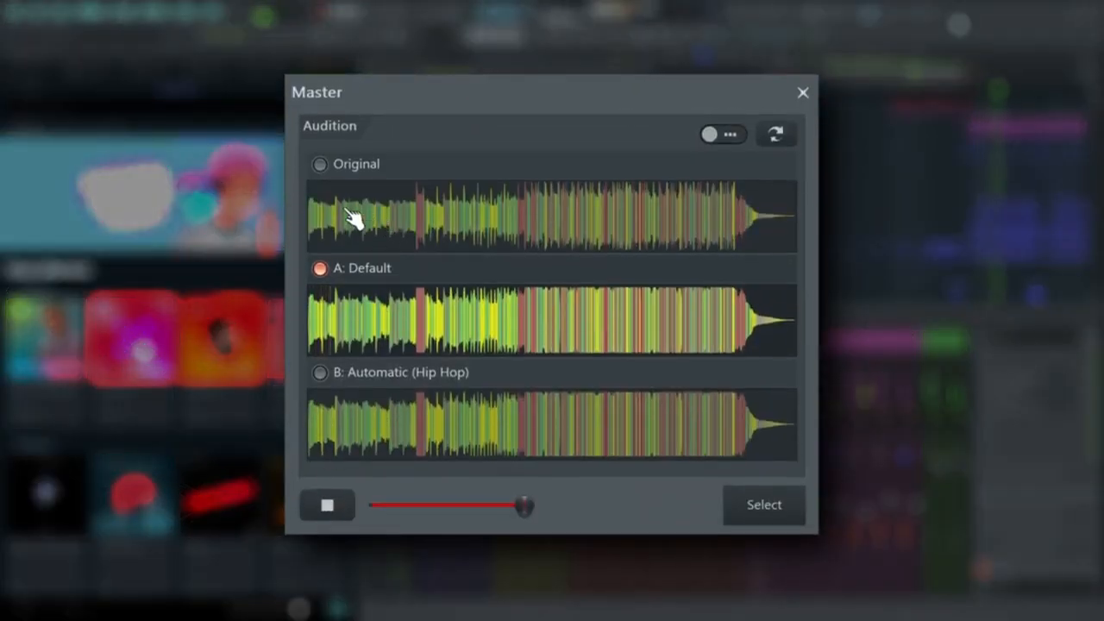
# Play the Original waveform to compare against the A: Default and B: Automatic masters
pyautogui.click(802, 93)
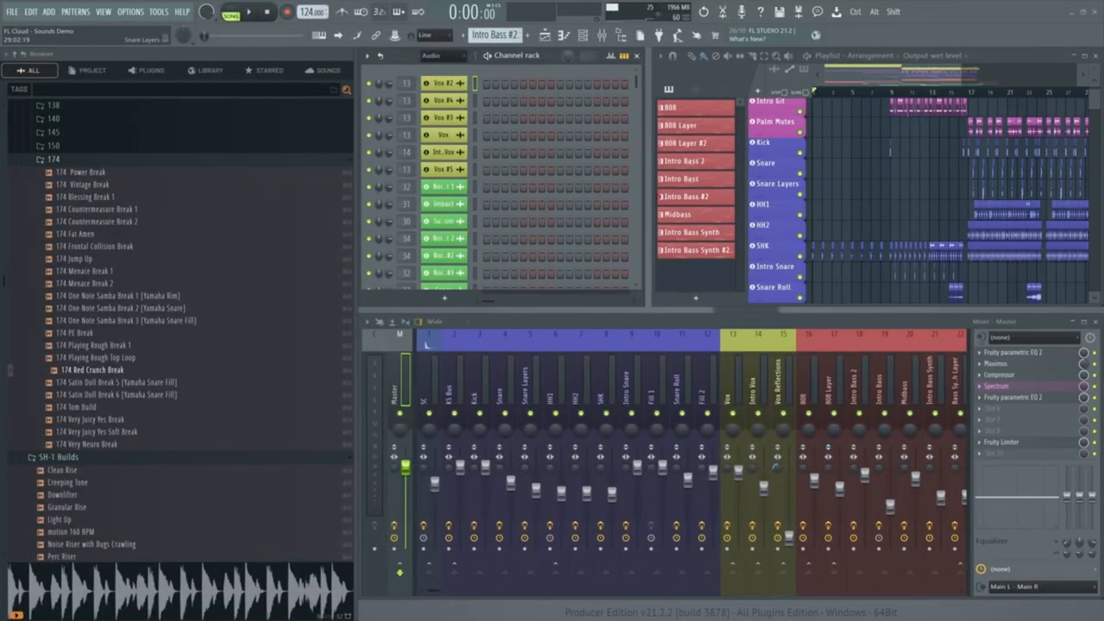
# Start Export with mastering for 'FL Cloud - Sounds Demo (mastered)' at -9.00 LUFS
pyautogui.click(10, 11)
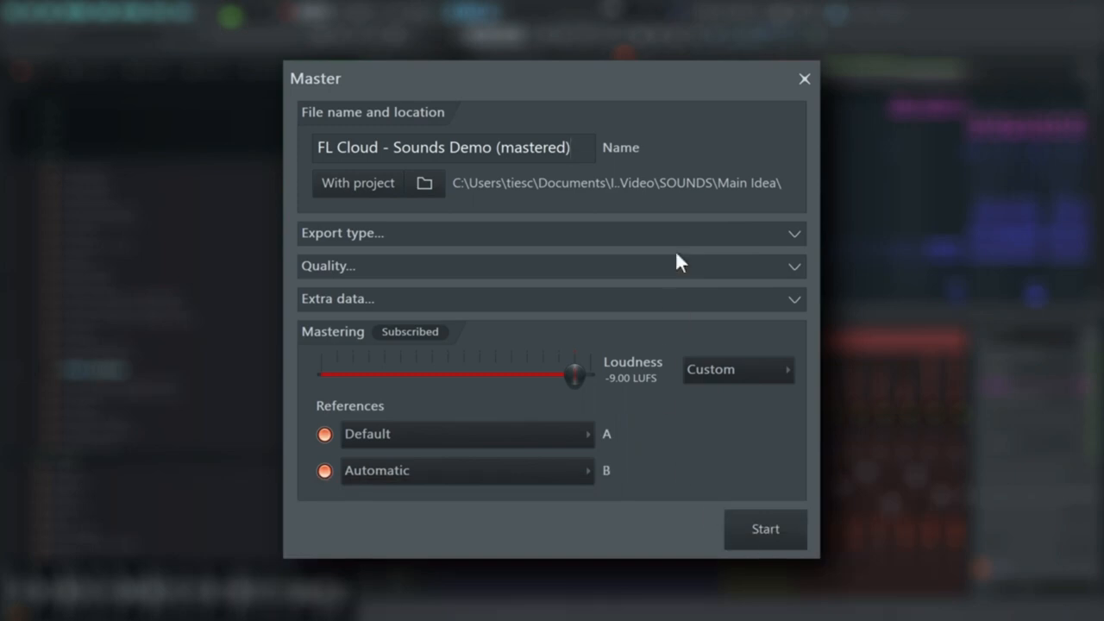
pyautogui.click(550, 233)
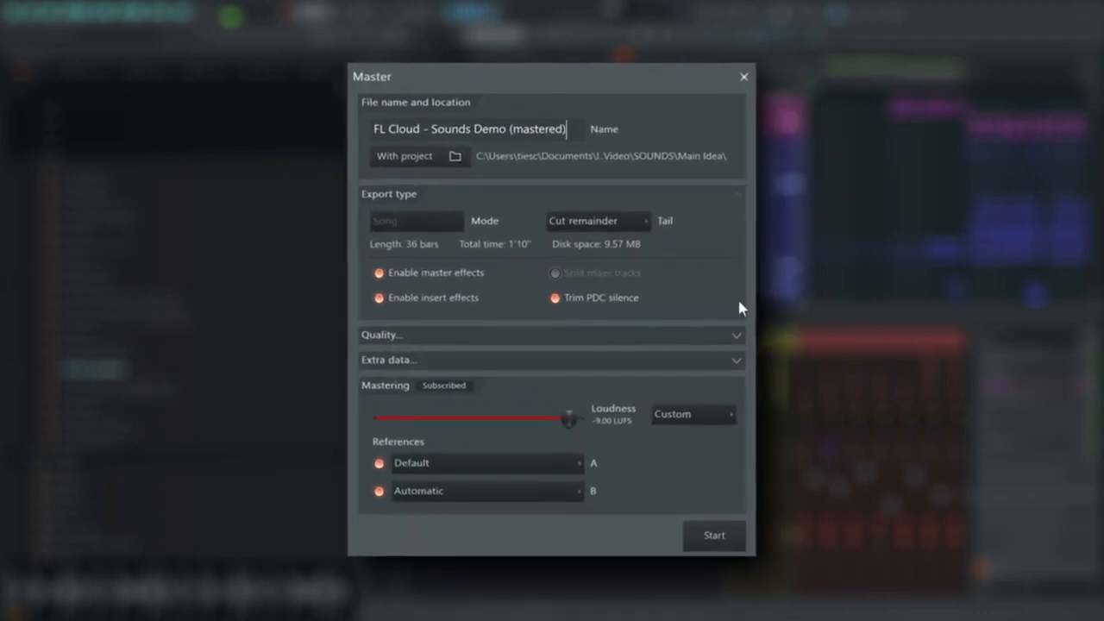
pyautogui.moveTo(740, 211)
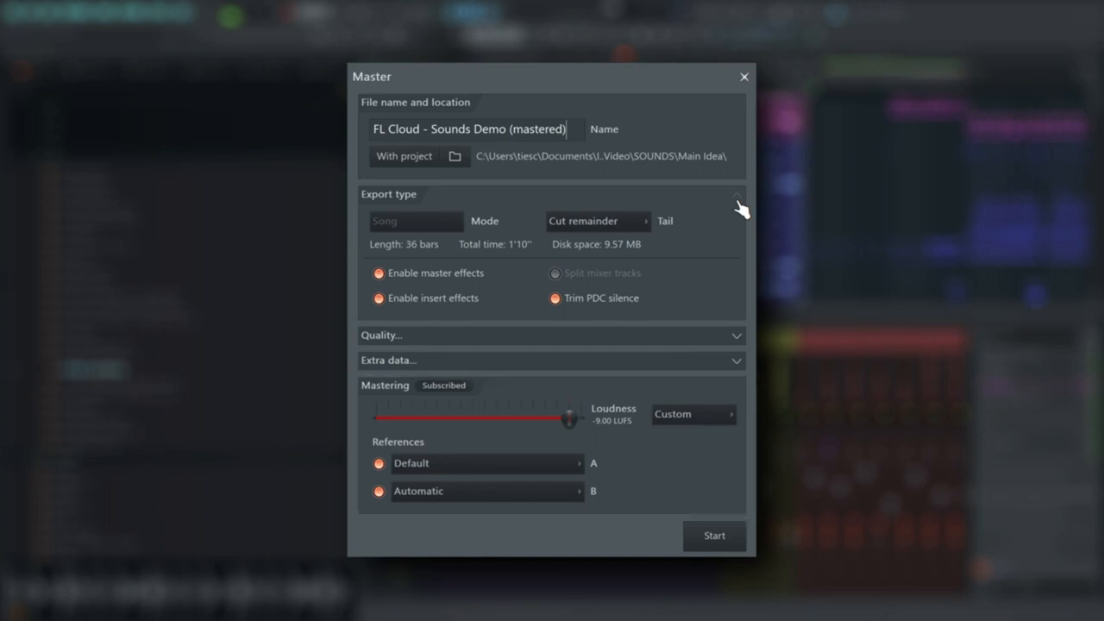
pyautogui.click(735, 194)
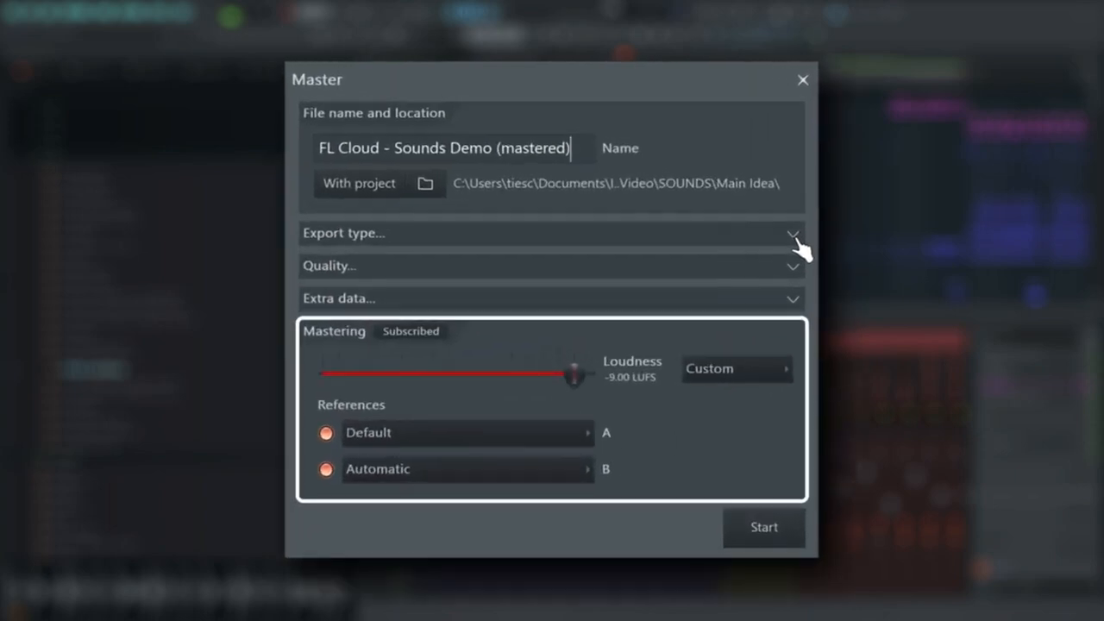
pyautogui.click(735, 369)
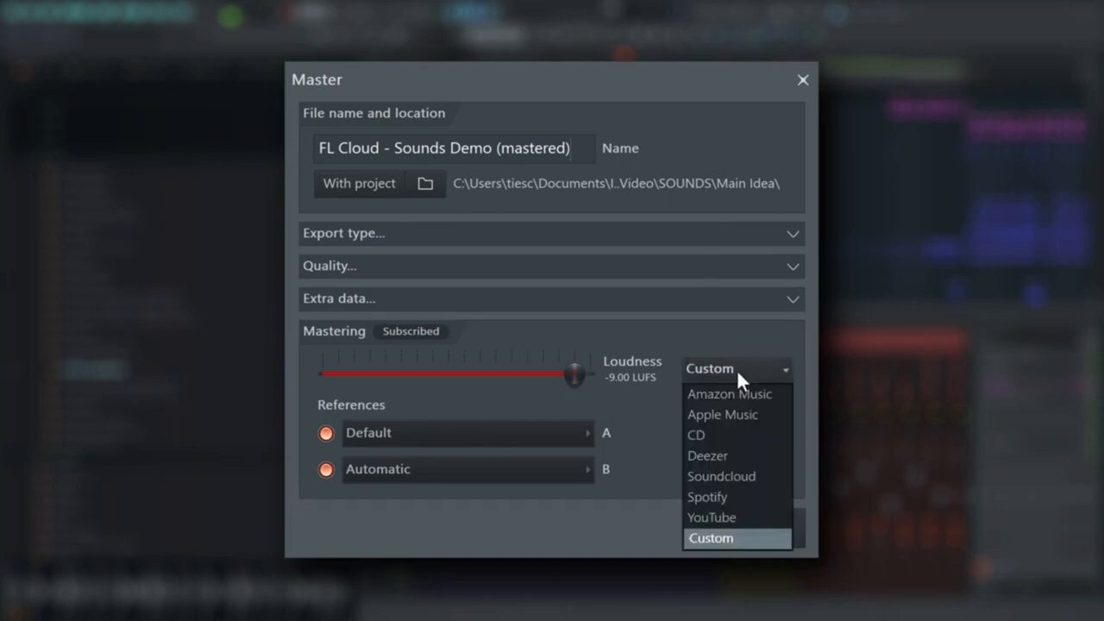
pyautogui.click(723, 414)
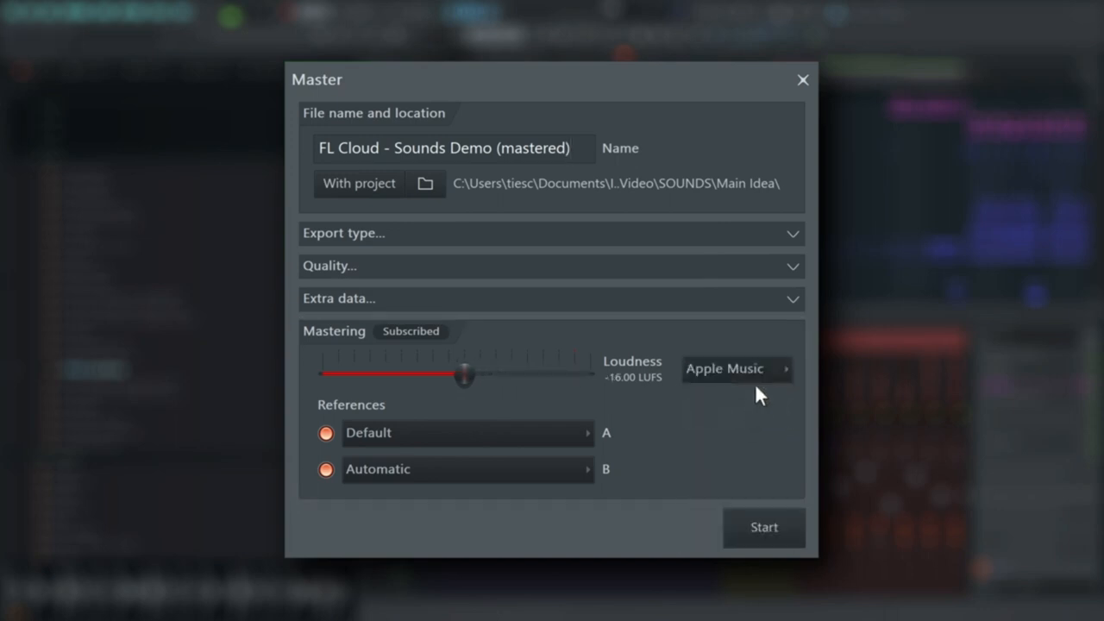
pyautogui.click(736, 369)
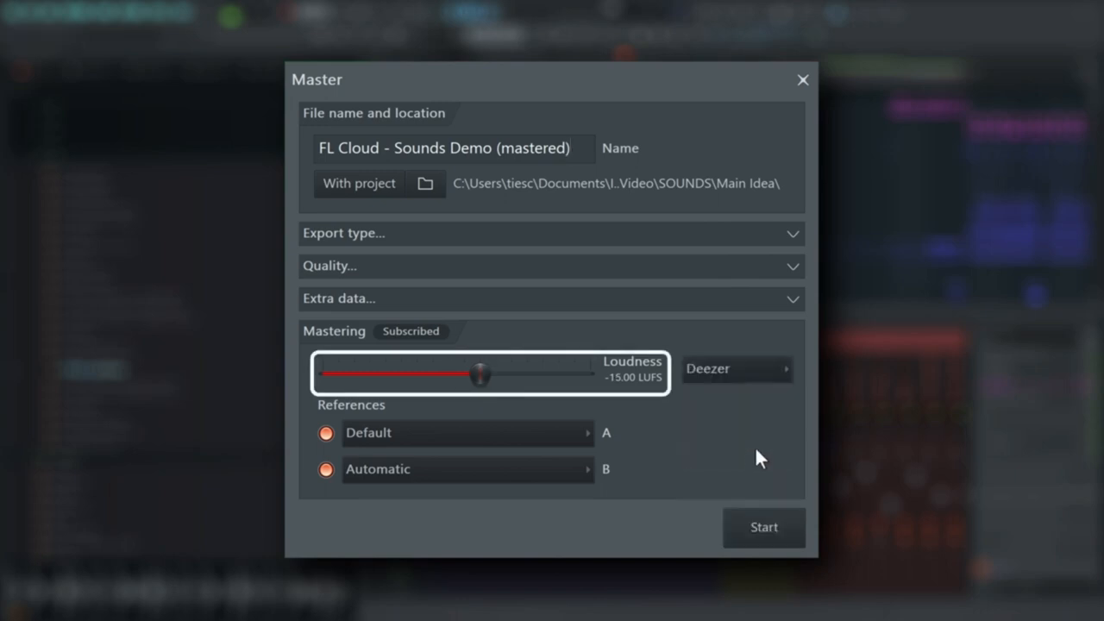
pyautogui.click(735, 369)
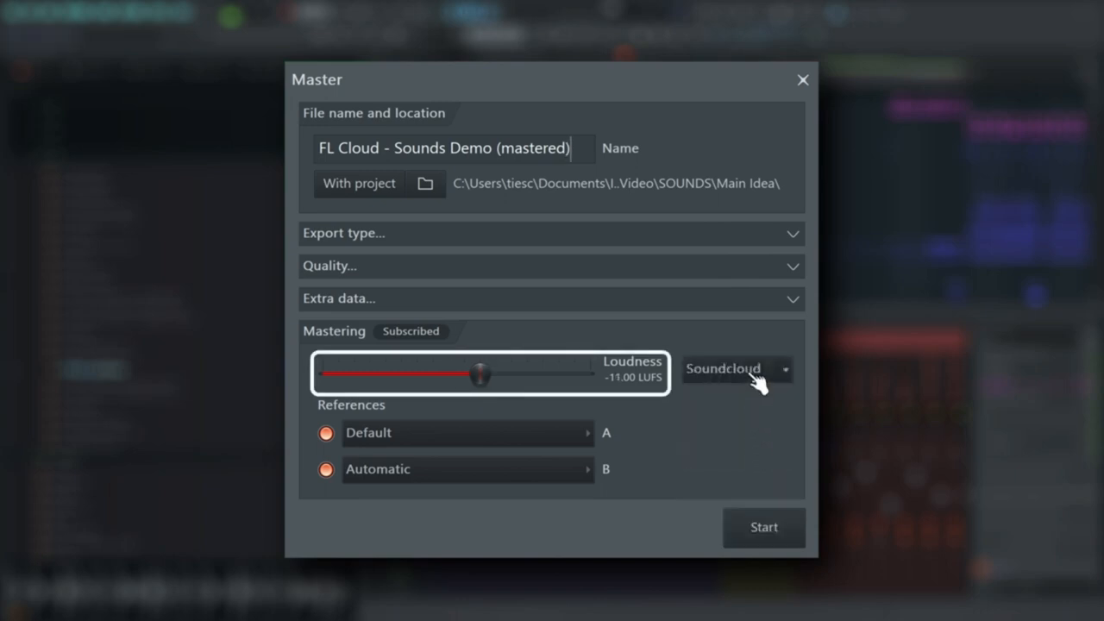
pyautogui.click(733, 369)
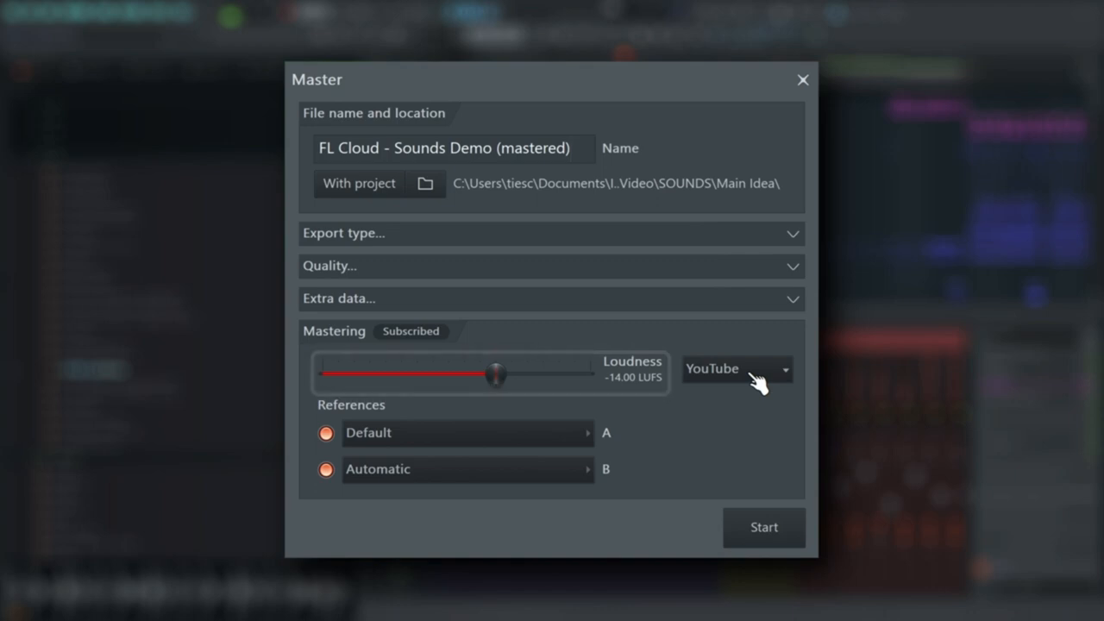
pyautogui.click(736, 369)
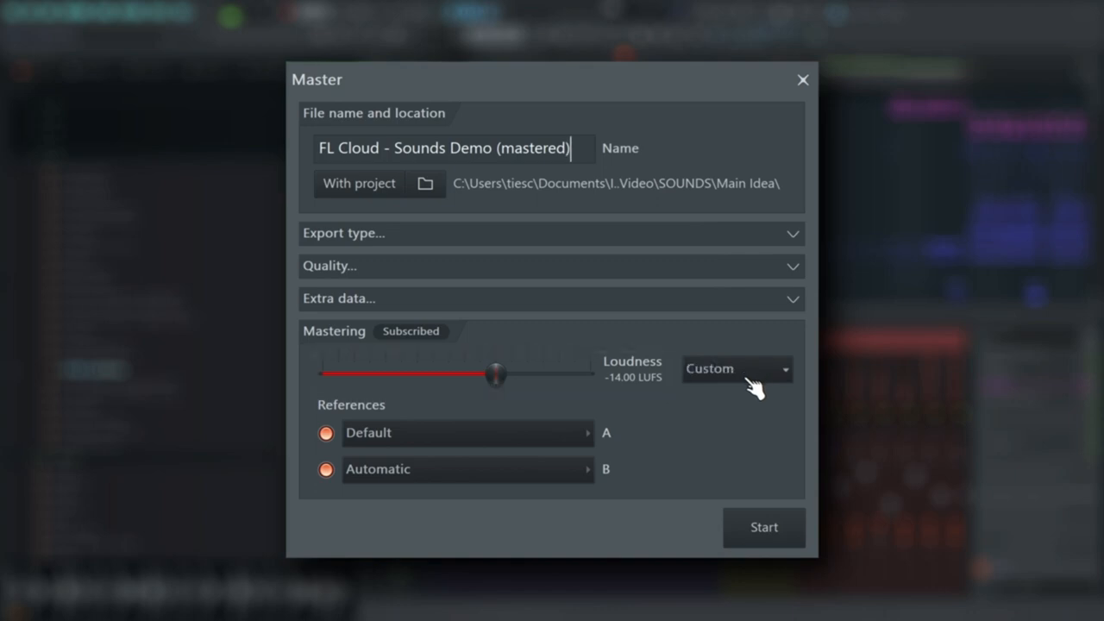
pyautogui.moveTo(497, 373); pyautogui.dragTo(589, 373)
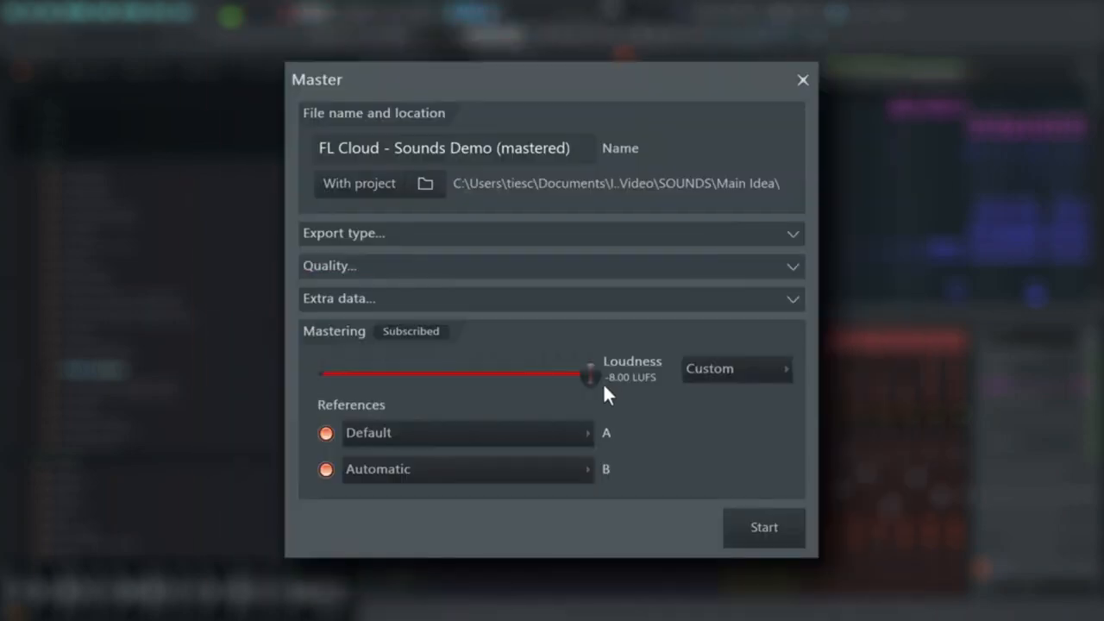
pyautogui.moveTo(590, 374); pyautogui.dragTo(561, 374)
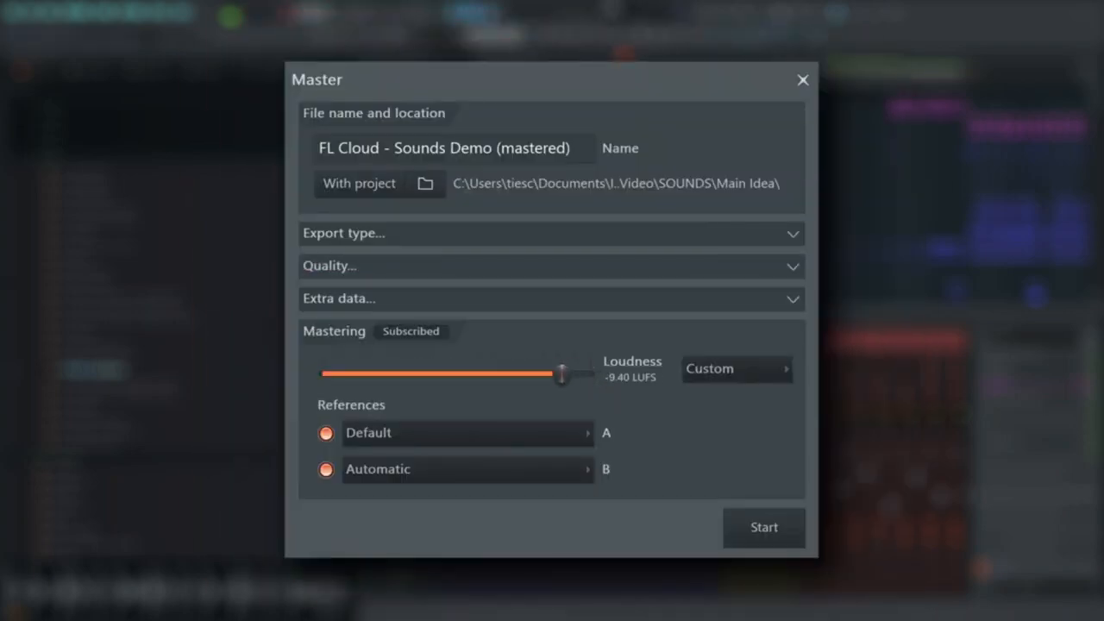
pyautogui.moveTo(563, 373); pyautogui.dragTo(570, 372)
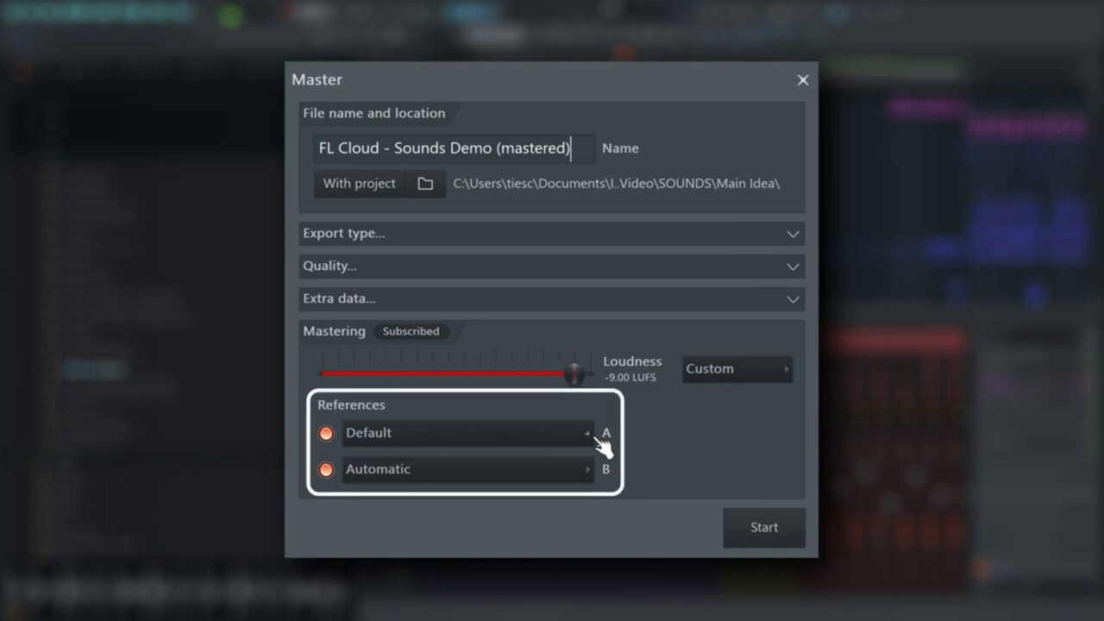
pyautogui.click(466, 432)
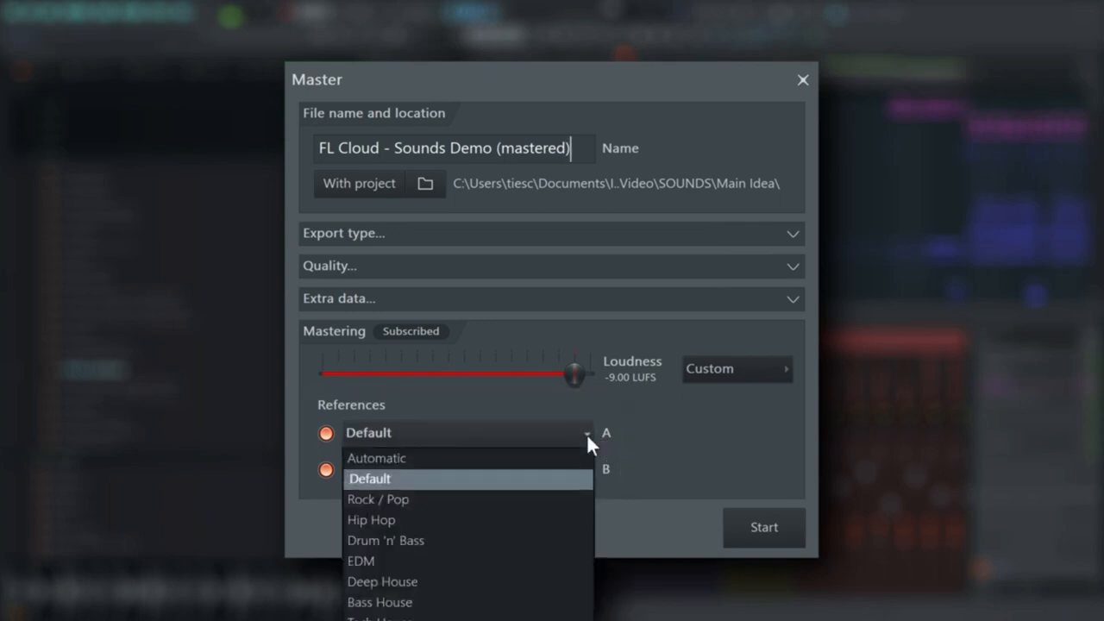
pyautogui.click(376, 459)
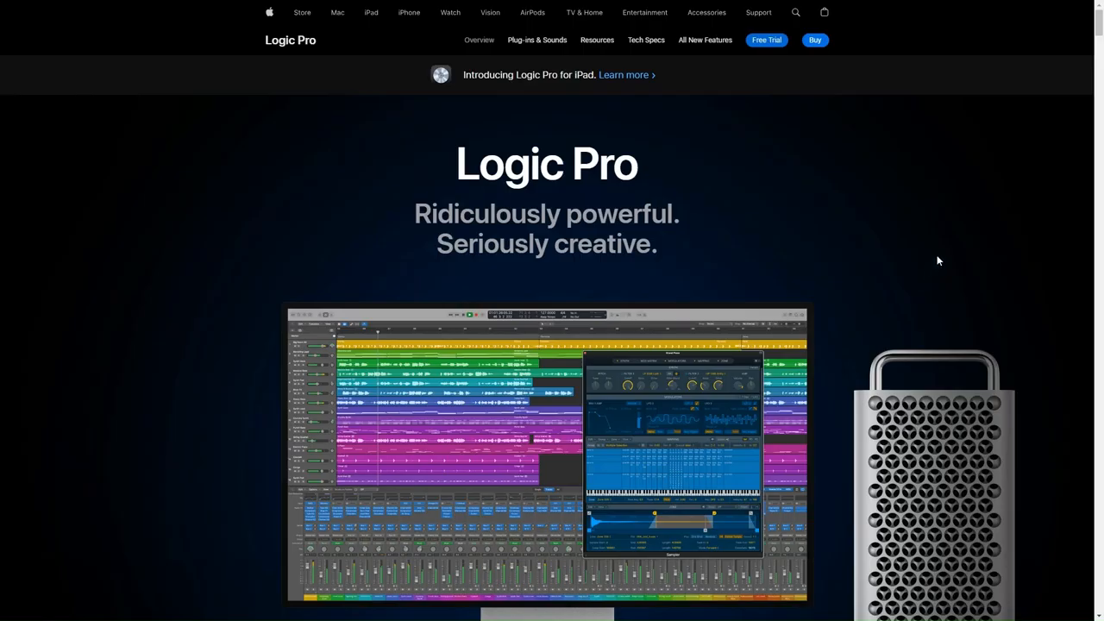
pyautogui.moveTo(987, 249)
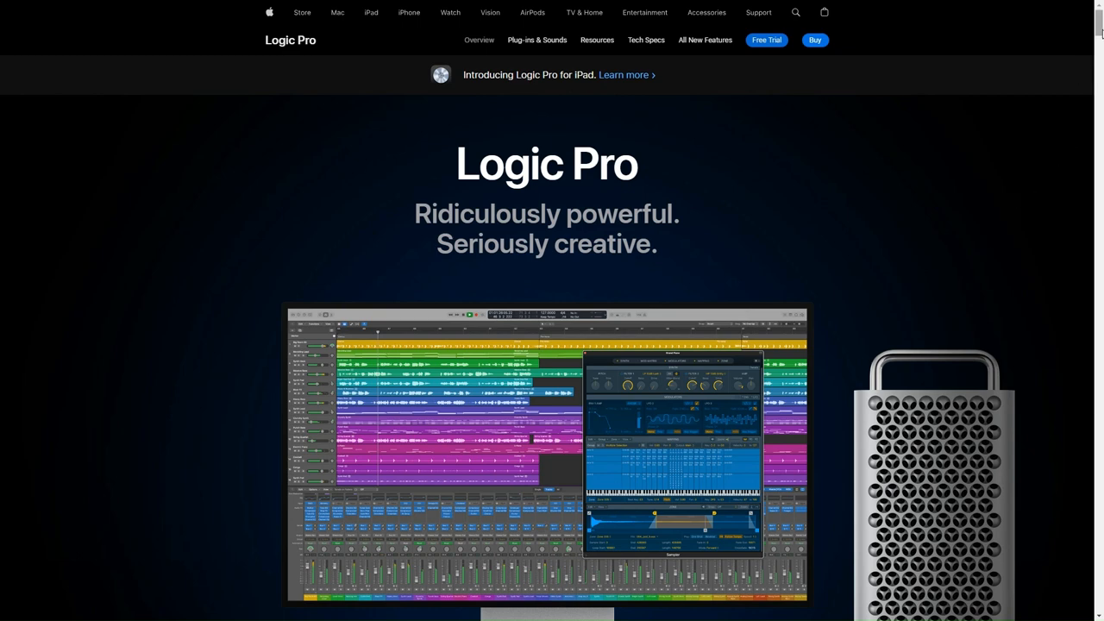
# Scroll the Logic Pro overview page down to the feature highlights and sample-flipping section
pyautogui.scroll(-3)
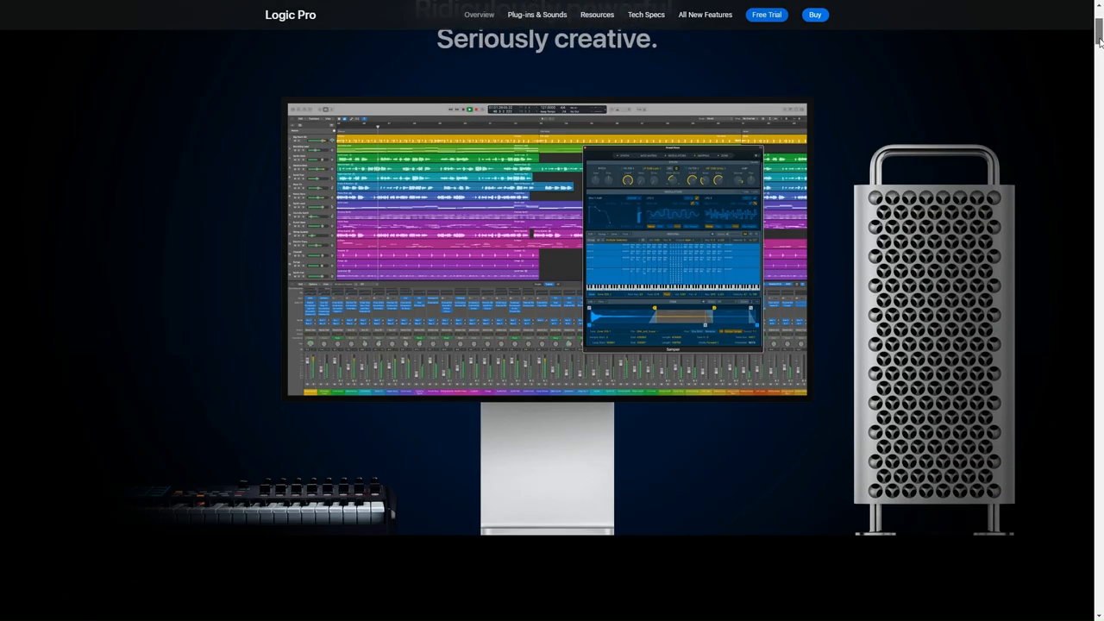
pyautogui.scroll(-3)
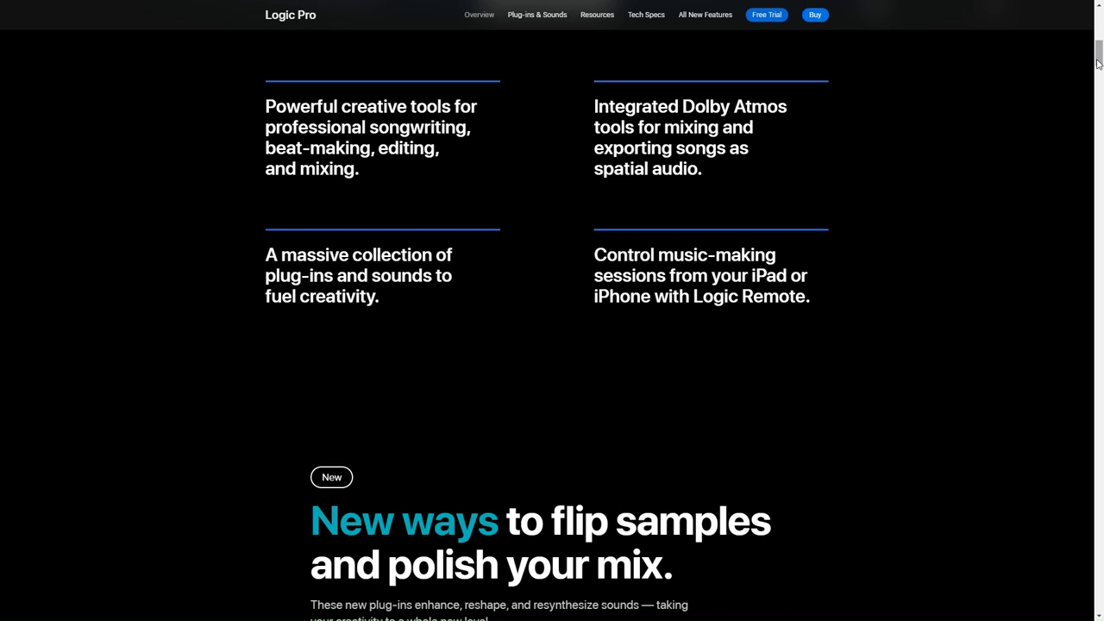
# Advance the feature gallery from Beat Breaker to Mastering Assistant and continue toward Spatial Audio
pyautogui.scroll(-3)
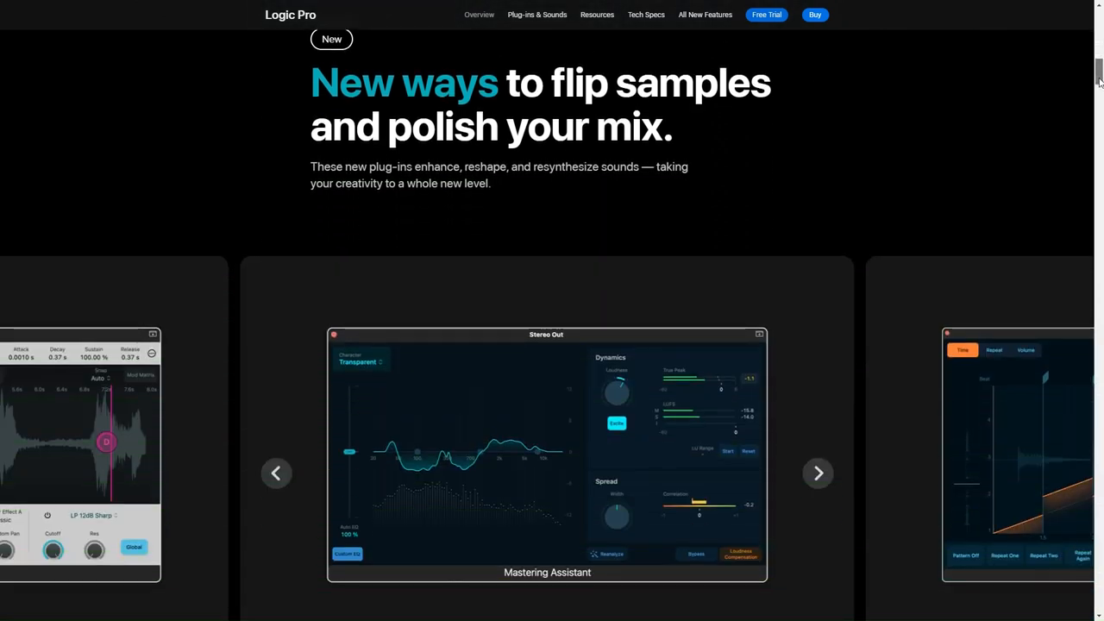
pyautogui.scroll(-3)
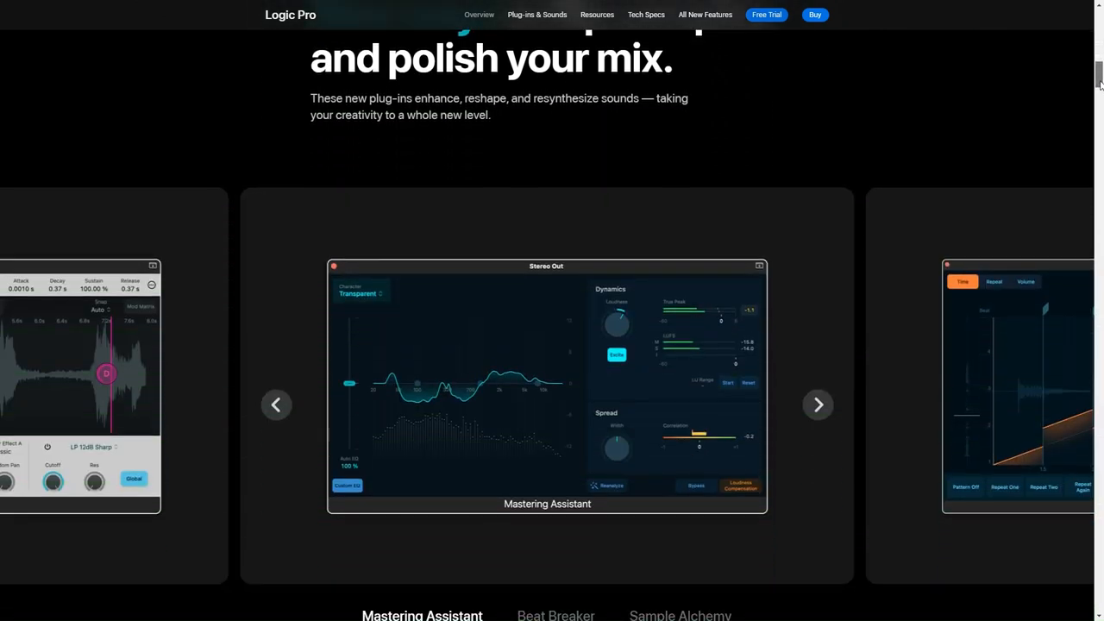
pyautogui.scroll(-3)
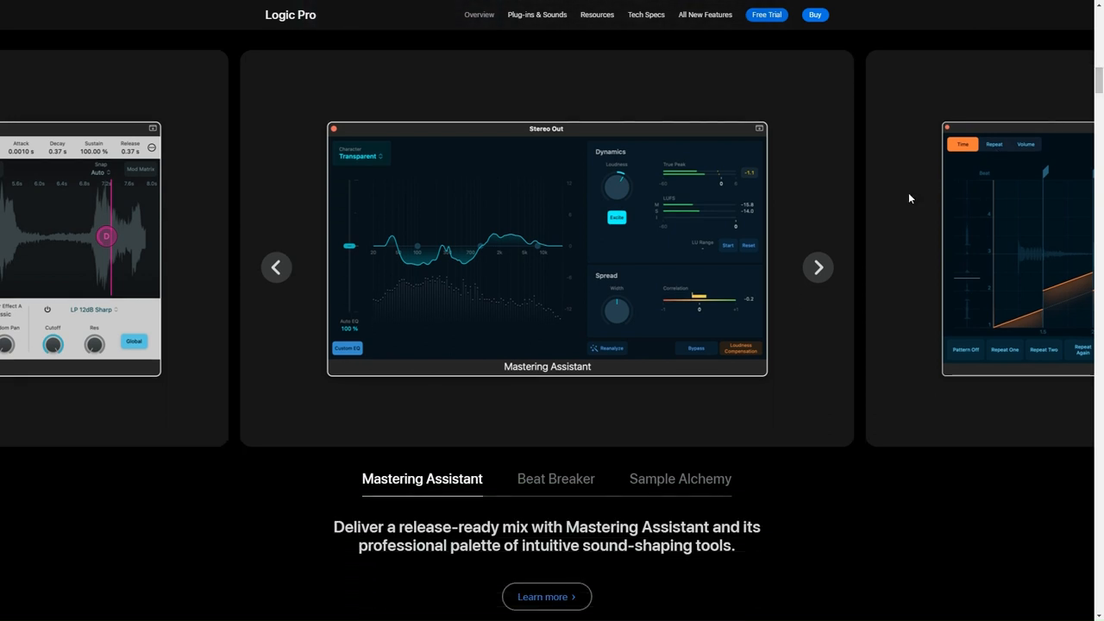
pyautogui.moveTo(818, 265)
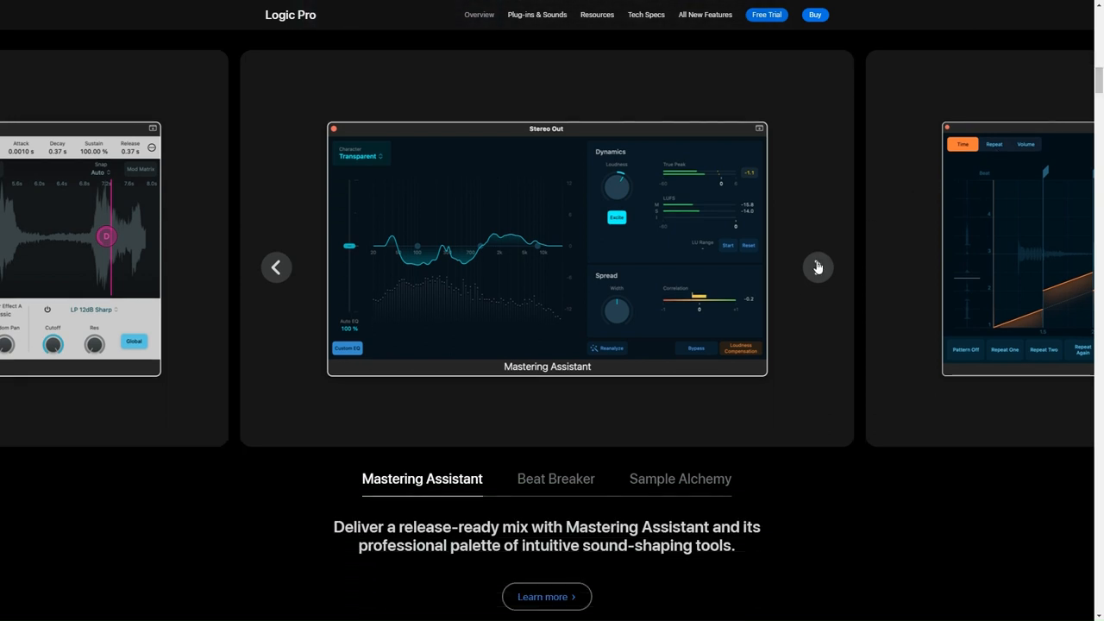
pyautogui.click(818, 266)
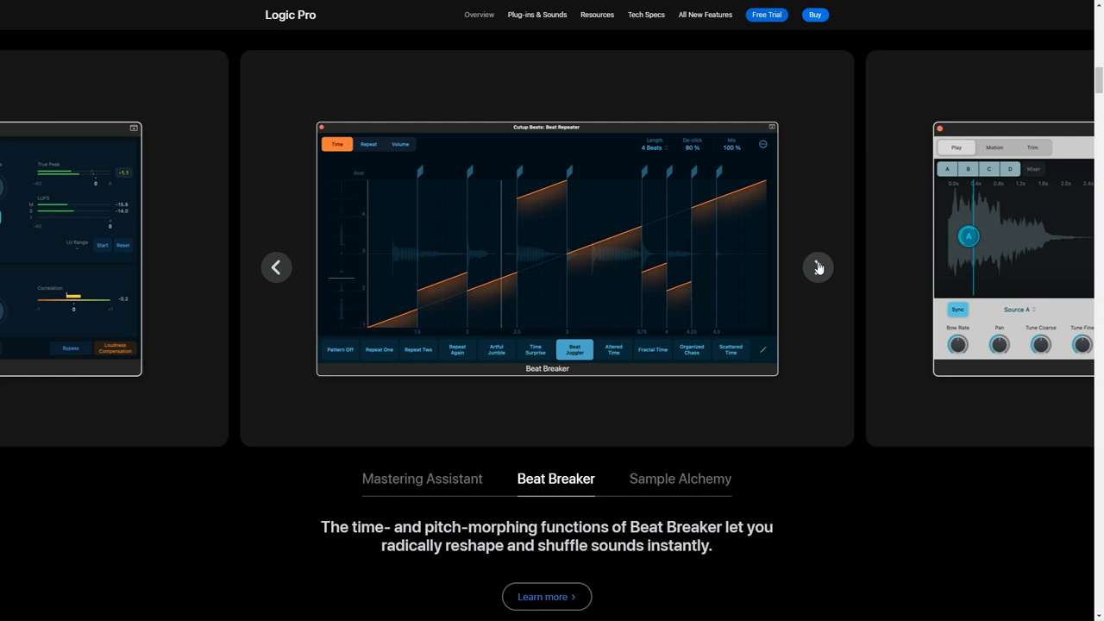
pyautogui.click(817, 266)
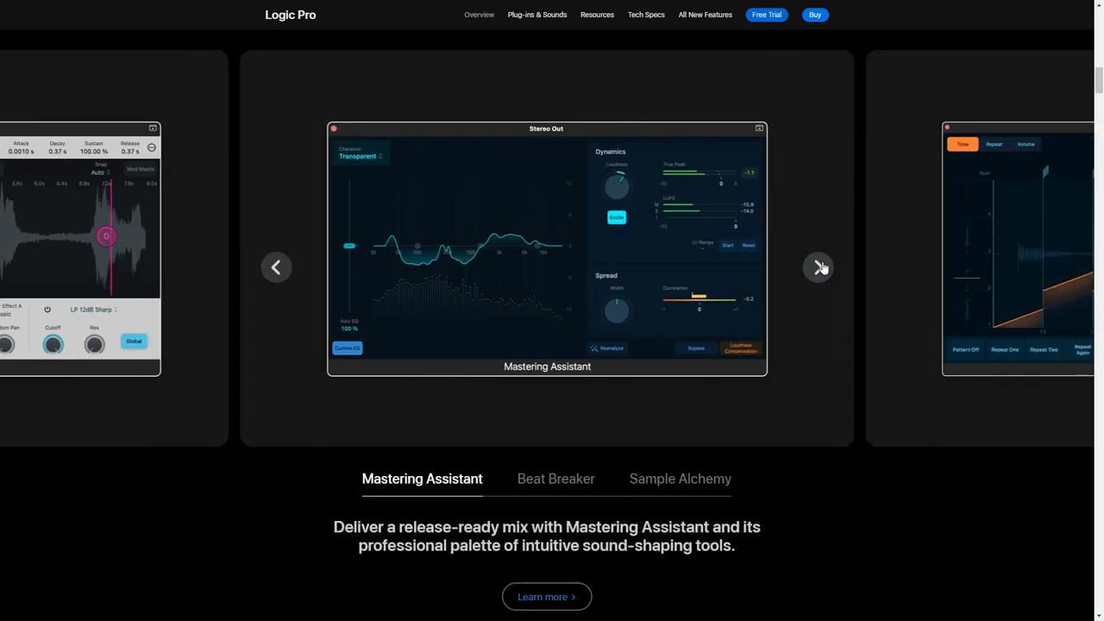
pyautogui.moveTo(819, 267)
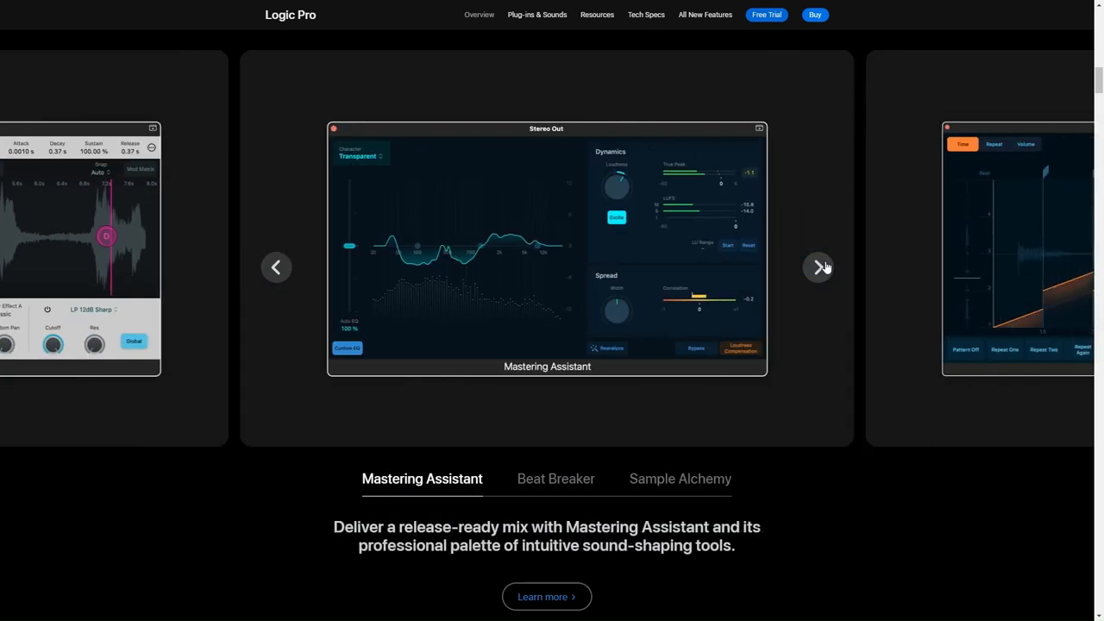
pyautogui.scroll(-3)
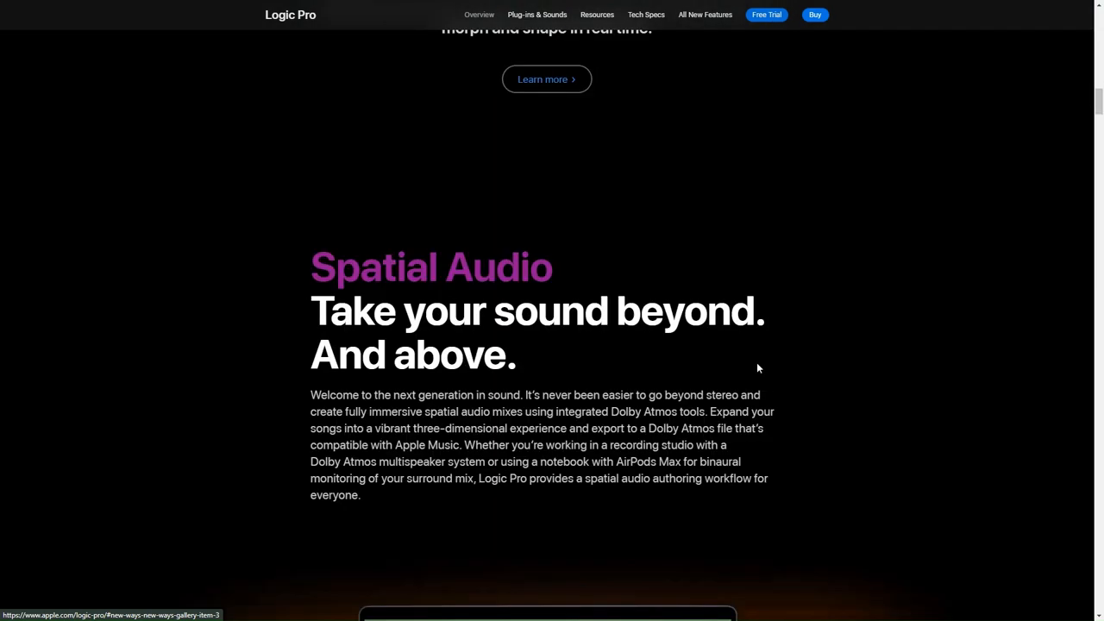
# Scroll through the Spatial Audio section, pausing its animation, down to the Dolby Atmos export panel
pyautogui.scroll(-3)
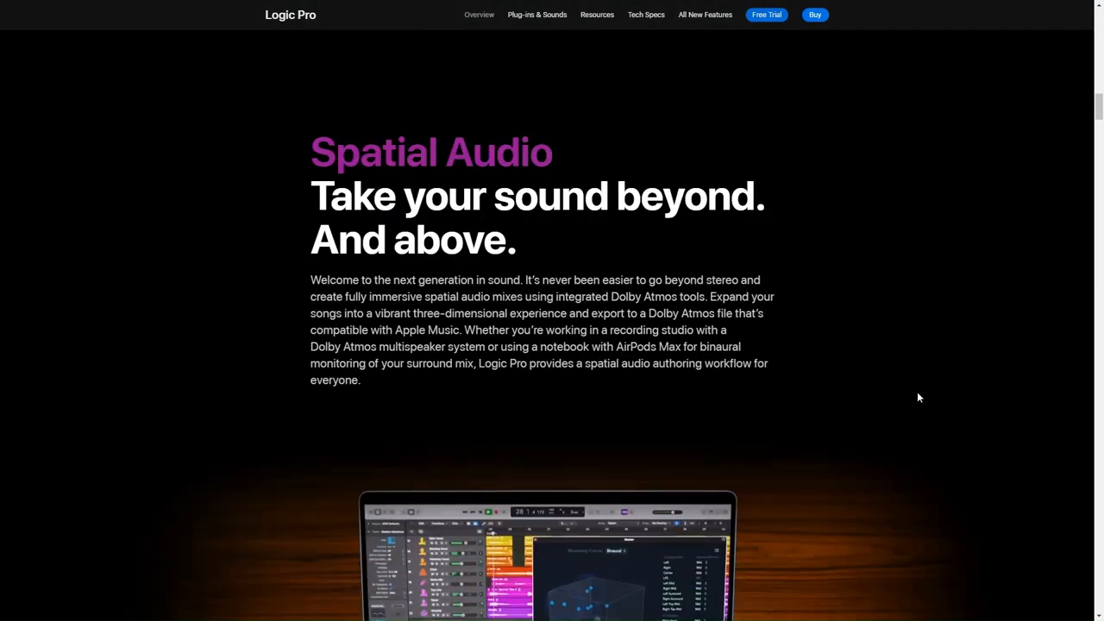
pyautogui.moveTo(586, 271)
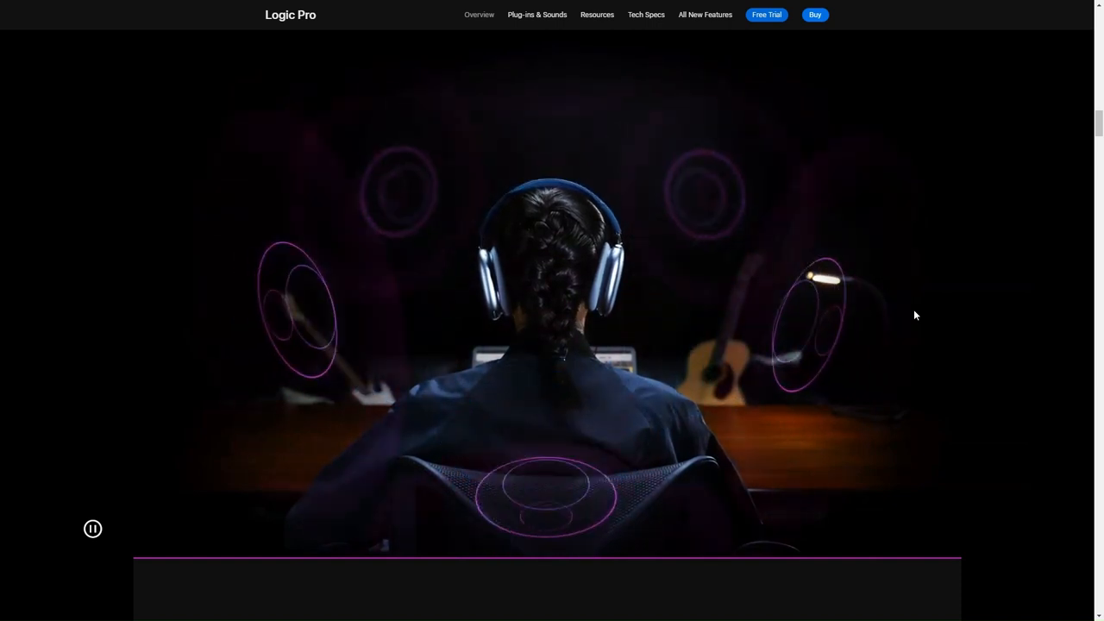
pyautogui.click(93, 529)
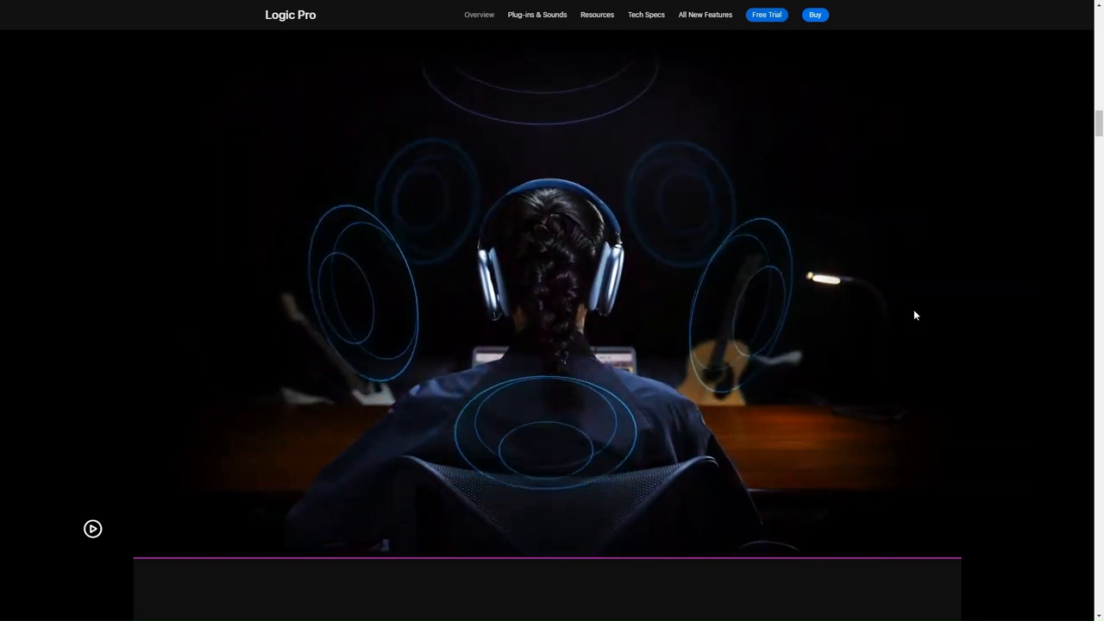
pyautogui.scroll(-3)
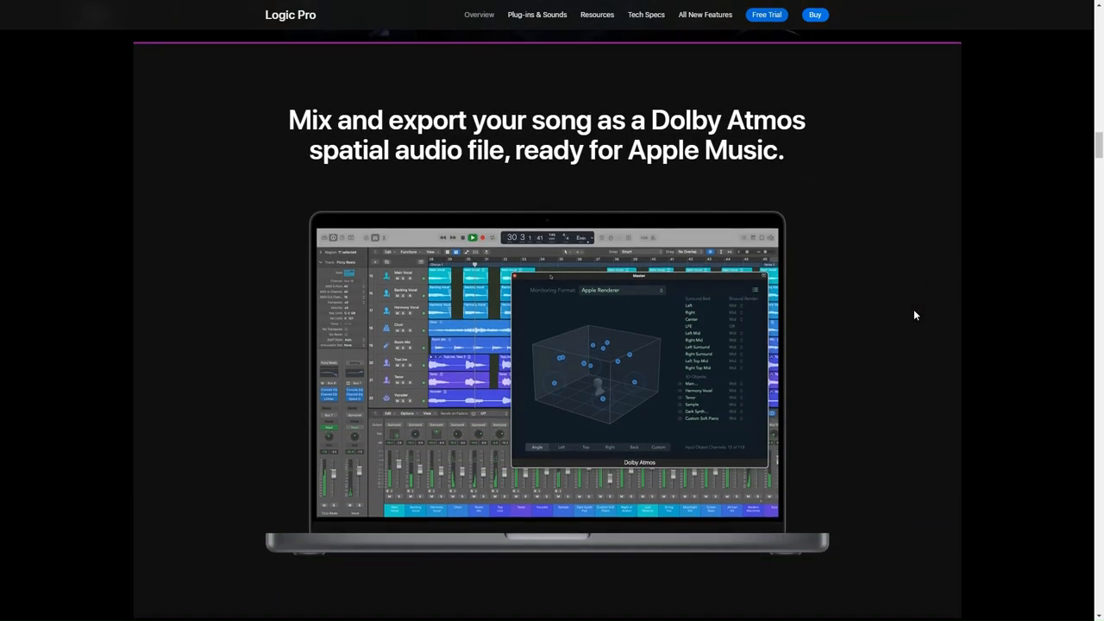
pyautogui.scroll(-3)
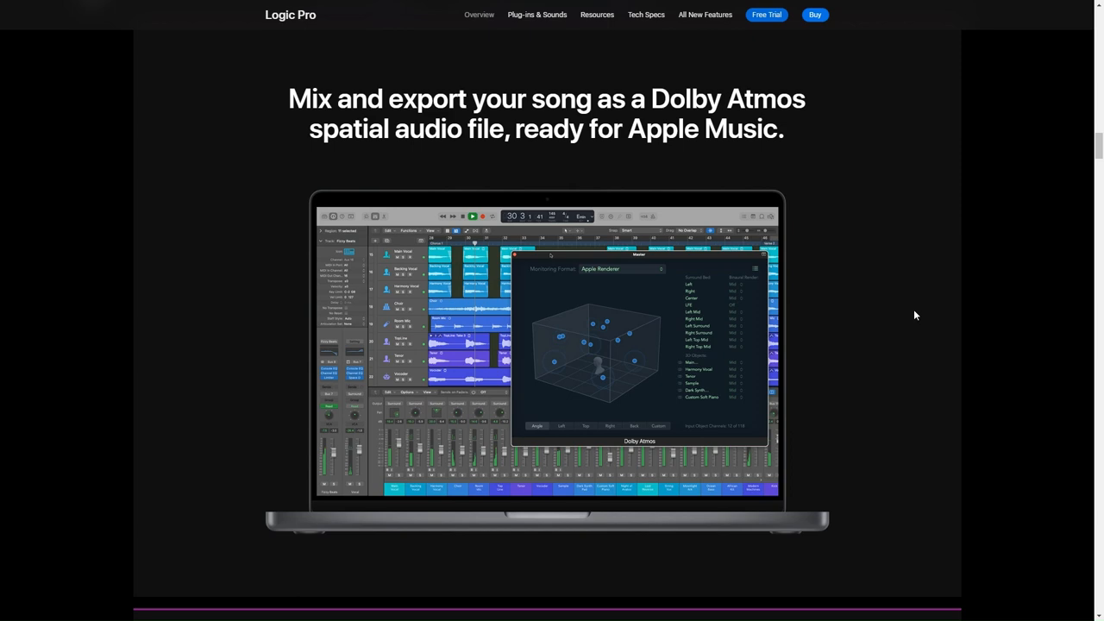
pyautogui.scroll(-3)
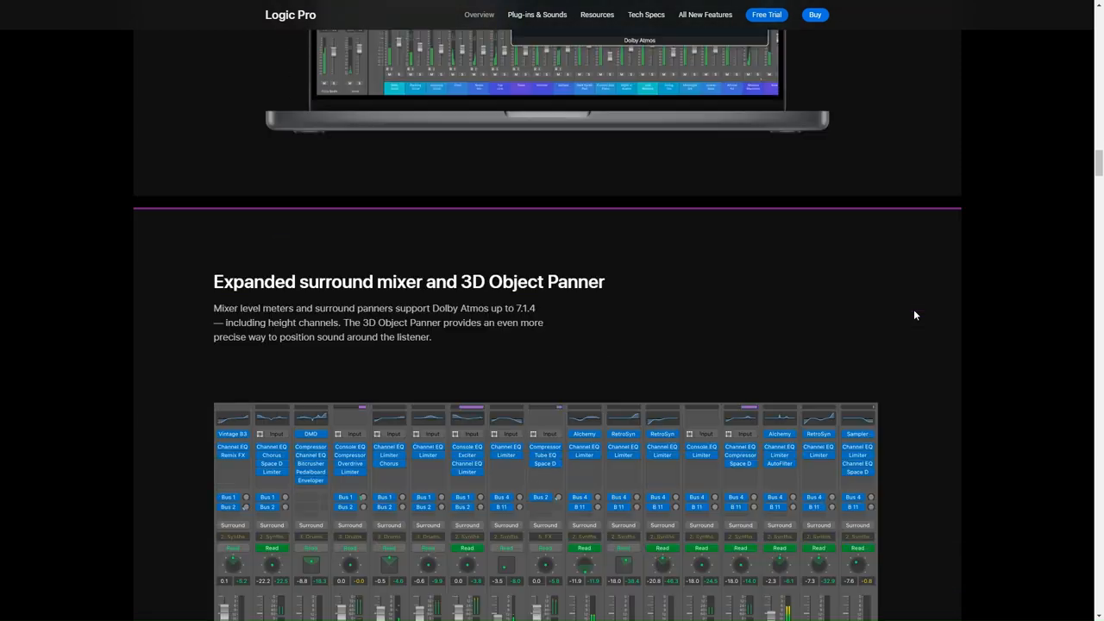
pyautogui.scroll(-3)
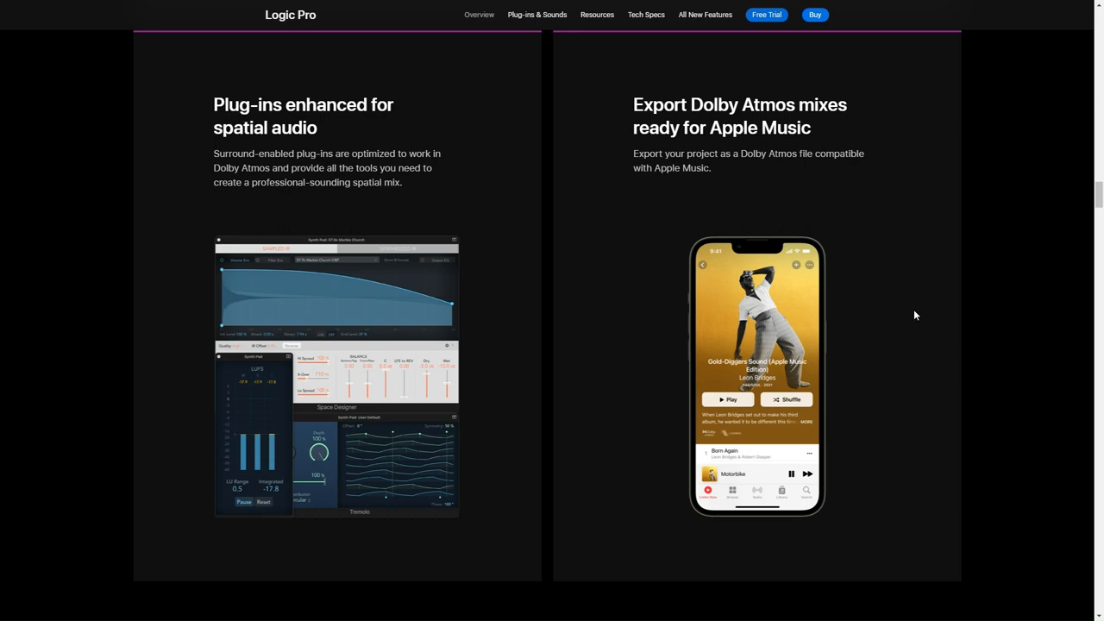
pyautogui.scroll(-3)
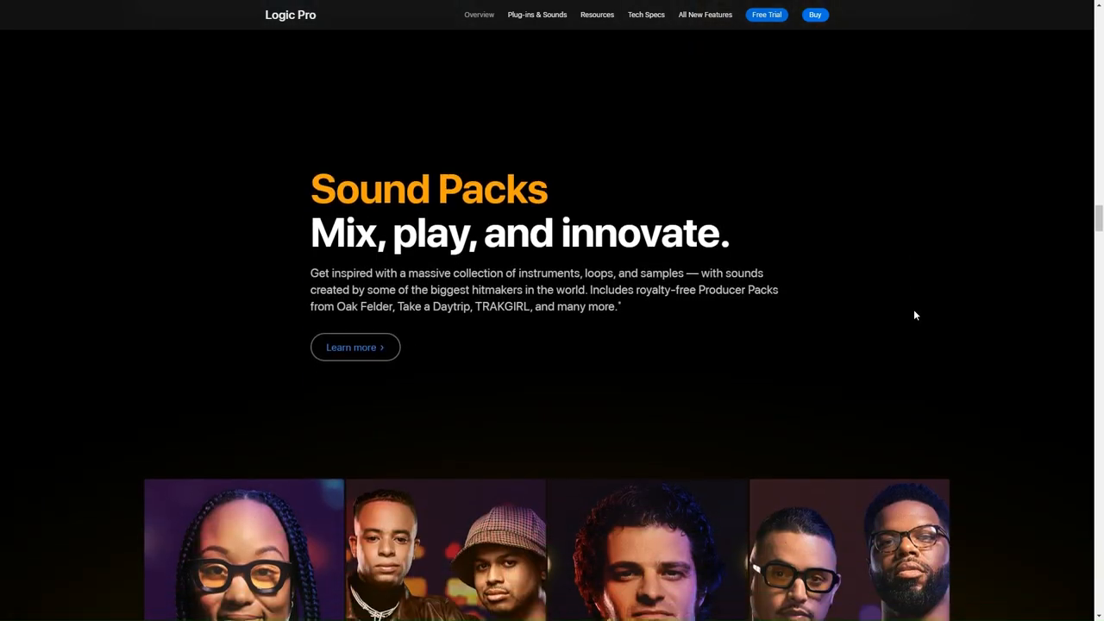
pyautogui.scroll(-3)
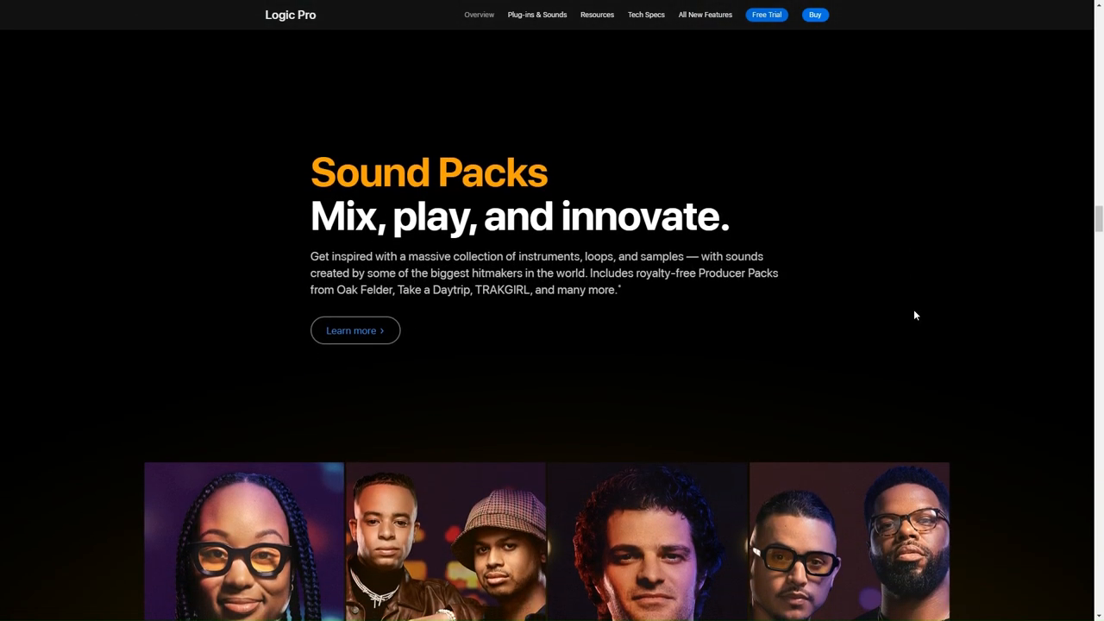
pyautogui.scroll(-3)
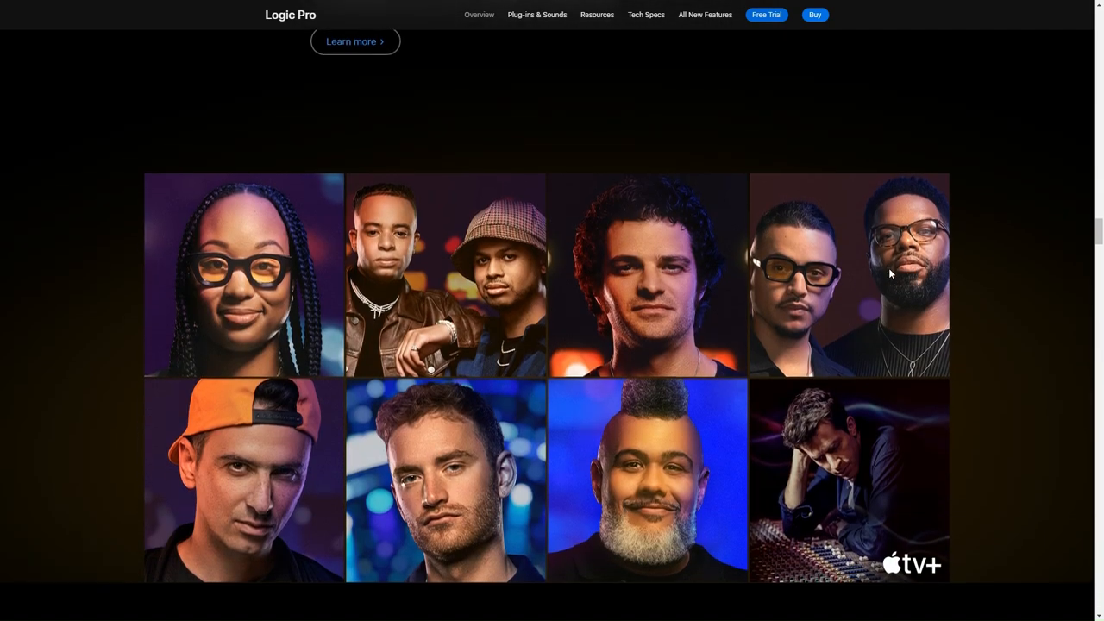
pyautogui.scroll(-3)
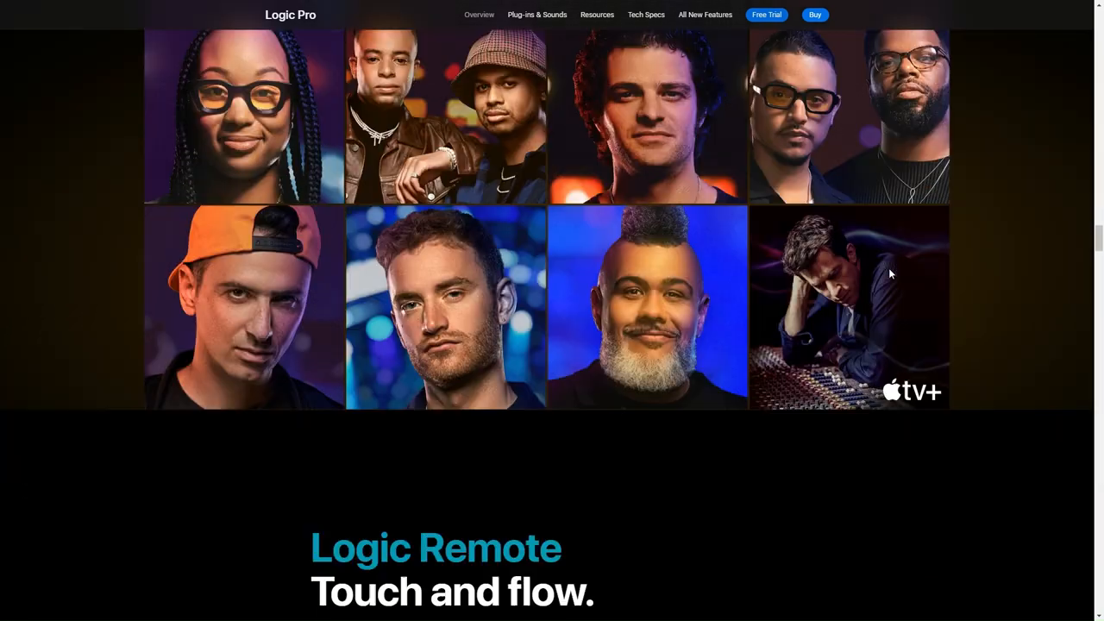
pyautogui.scroll(-3)
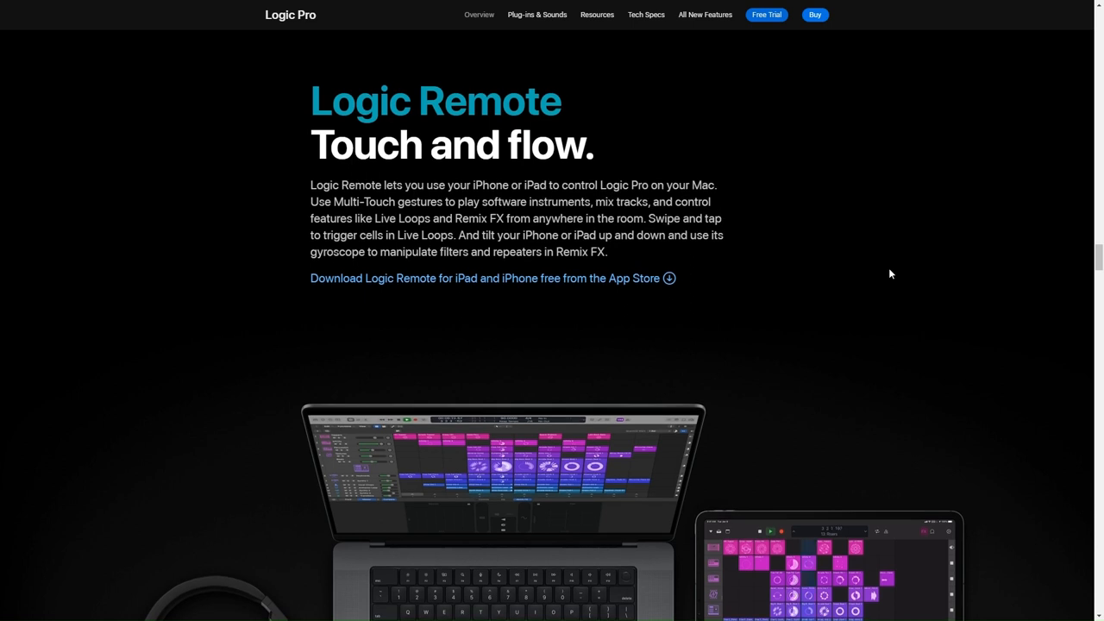
pyautogui.scroll(-3)
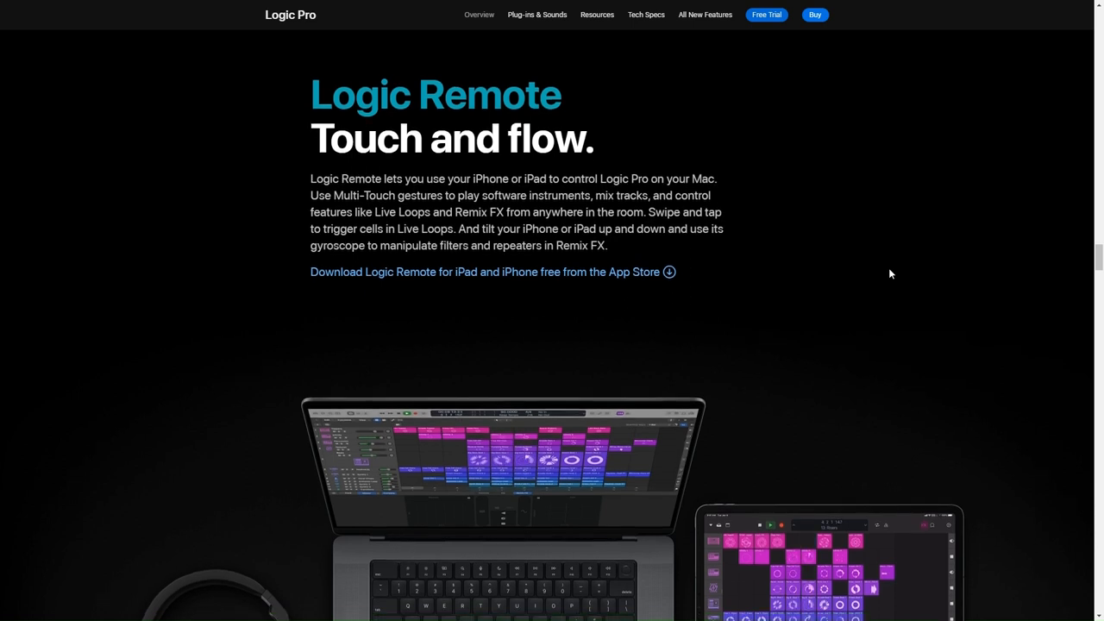
pyautogui.scroll(-3)
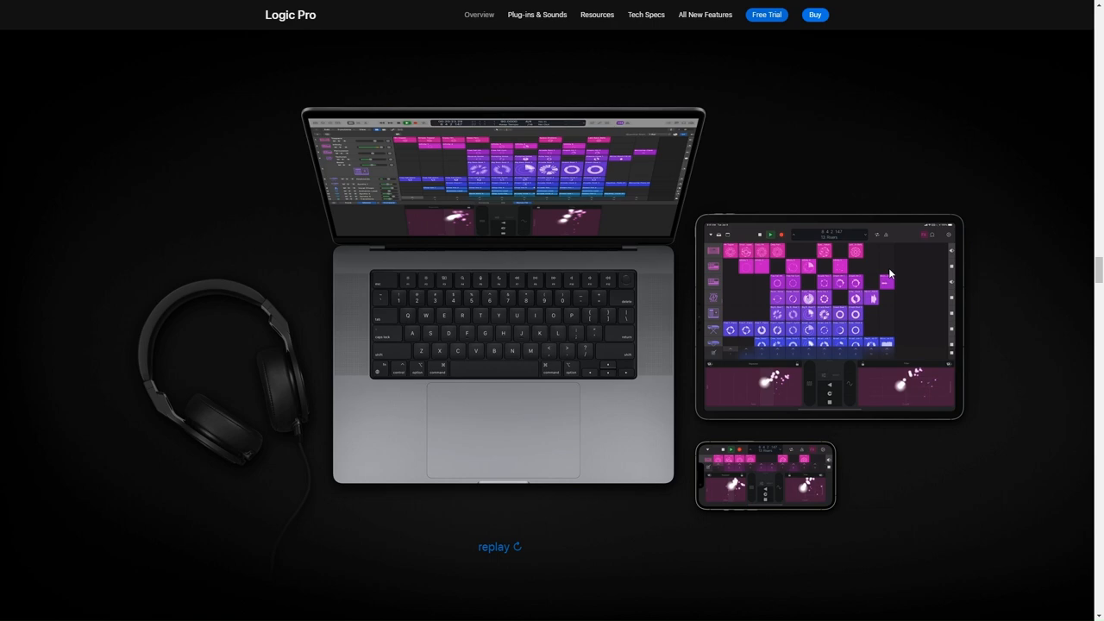
# Scroll down through Live Loops, recording and MIDI panels to Novation Launchpad and Remix FX
pyautogui.scroll(-3)
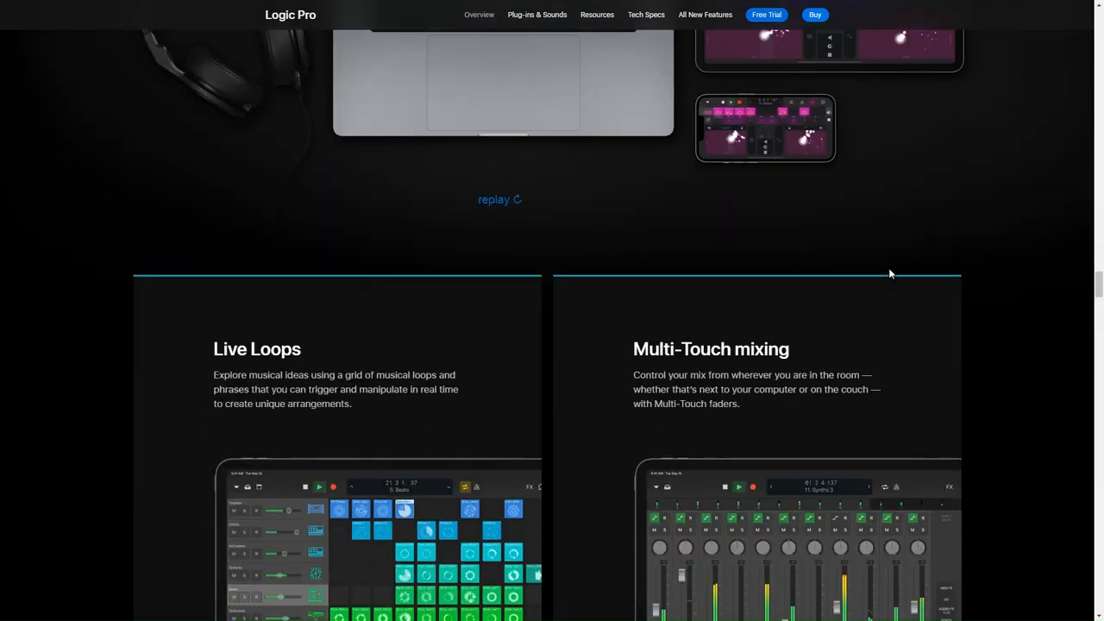
pyautogui.scroll(-3)
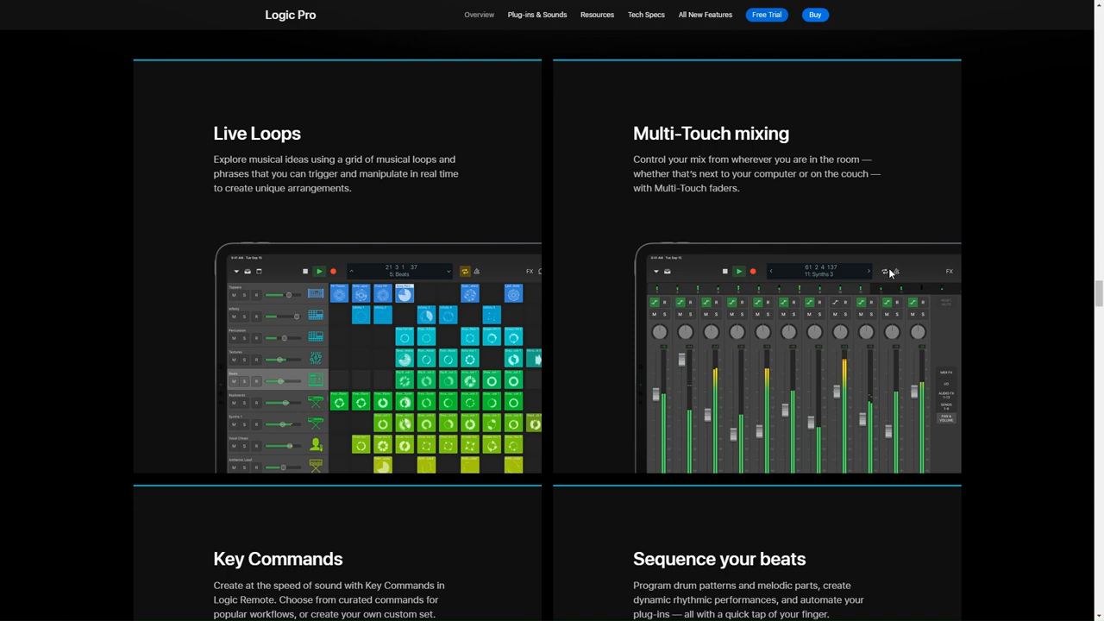
pyautogui.scroll(-3)
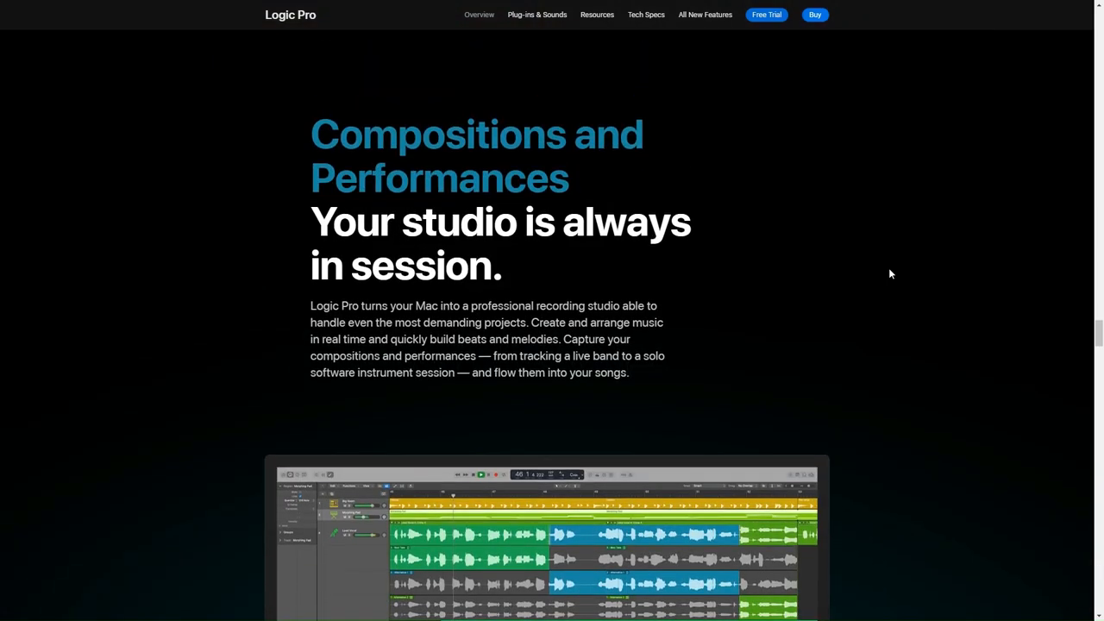
pyautogui.scroll(-3)
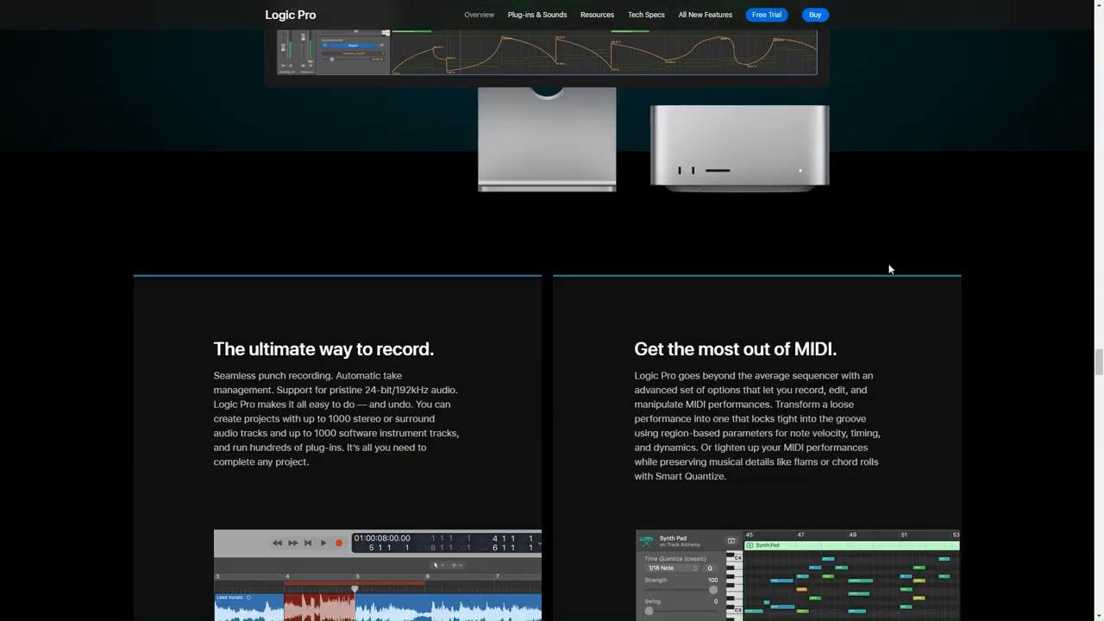
pyautogui.scroll(-3)
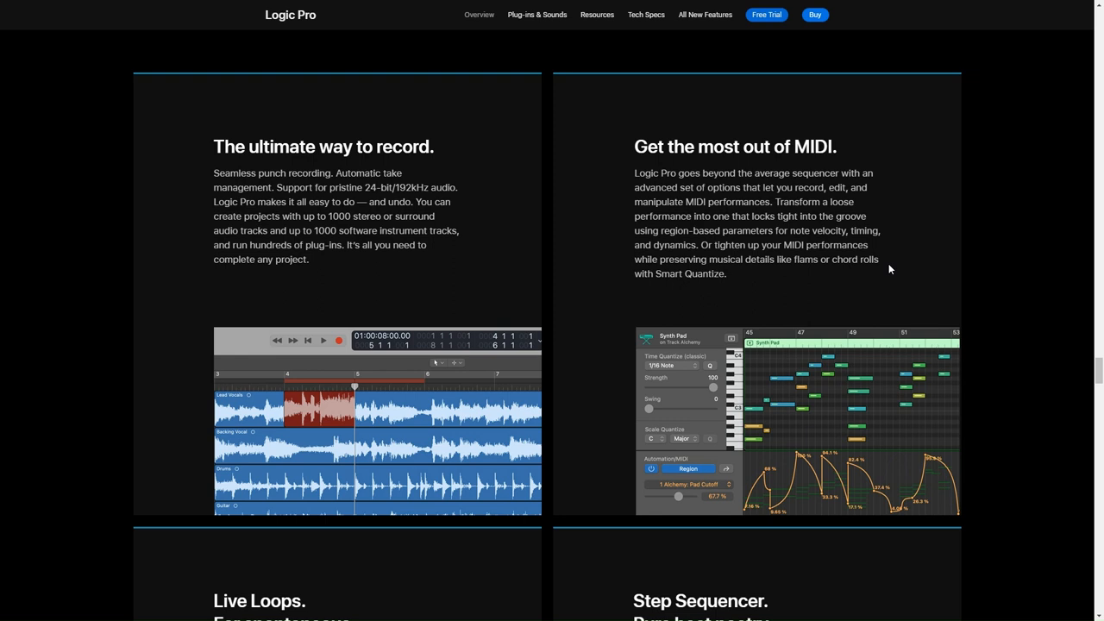
pyautogui.scroll(-3)
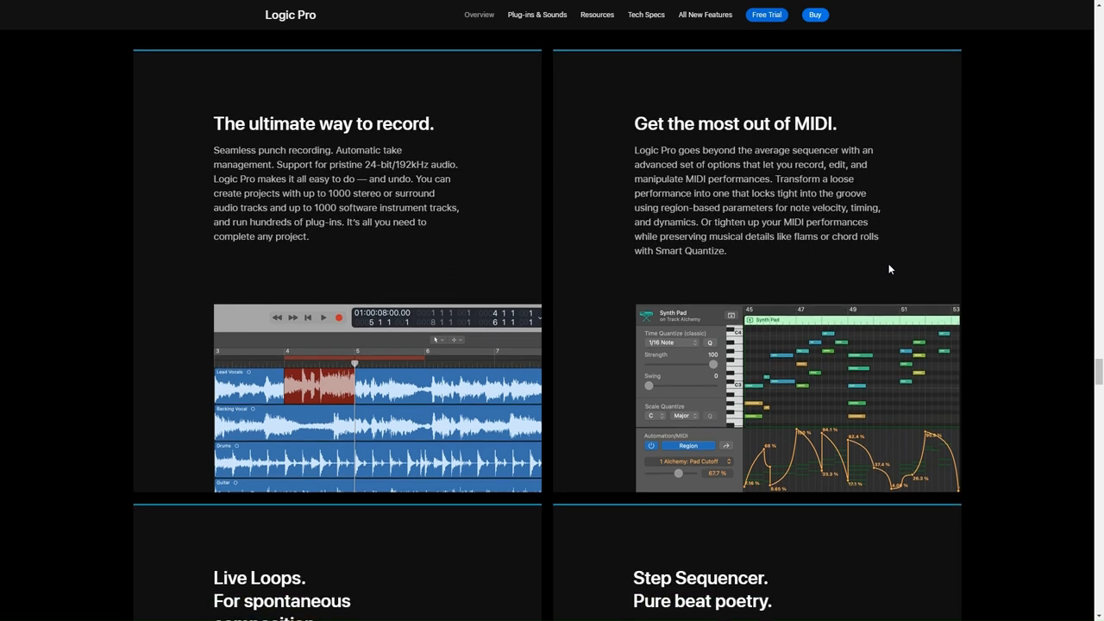
pyautogui.scroll(-3)
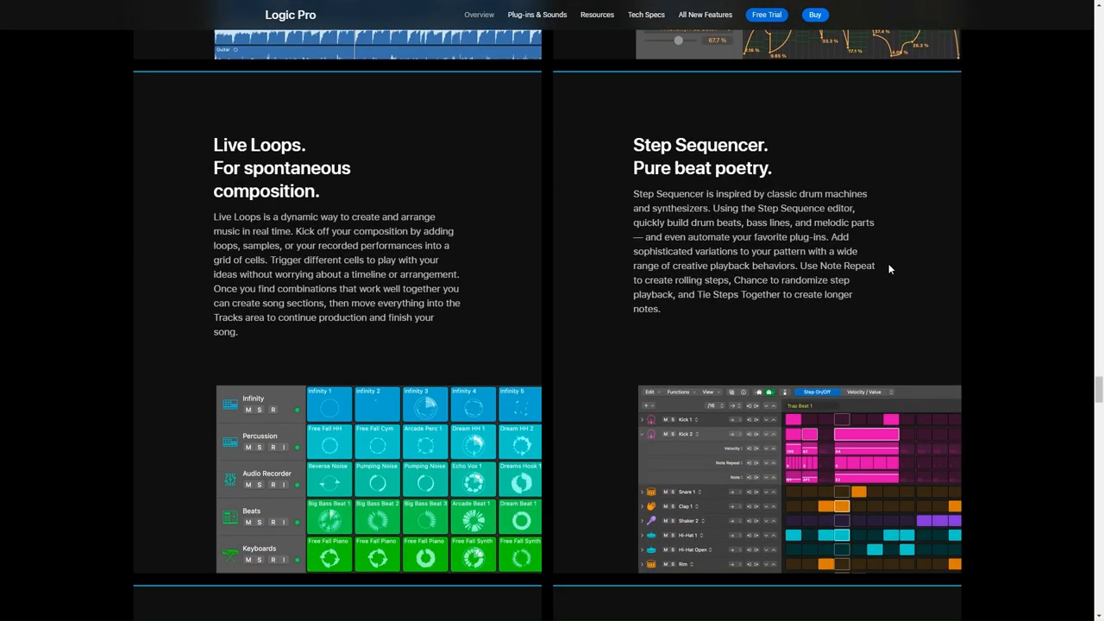
pyautogui.scroll(-3)
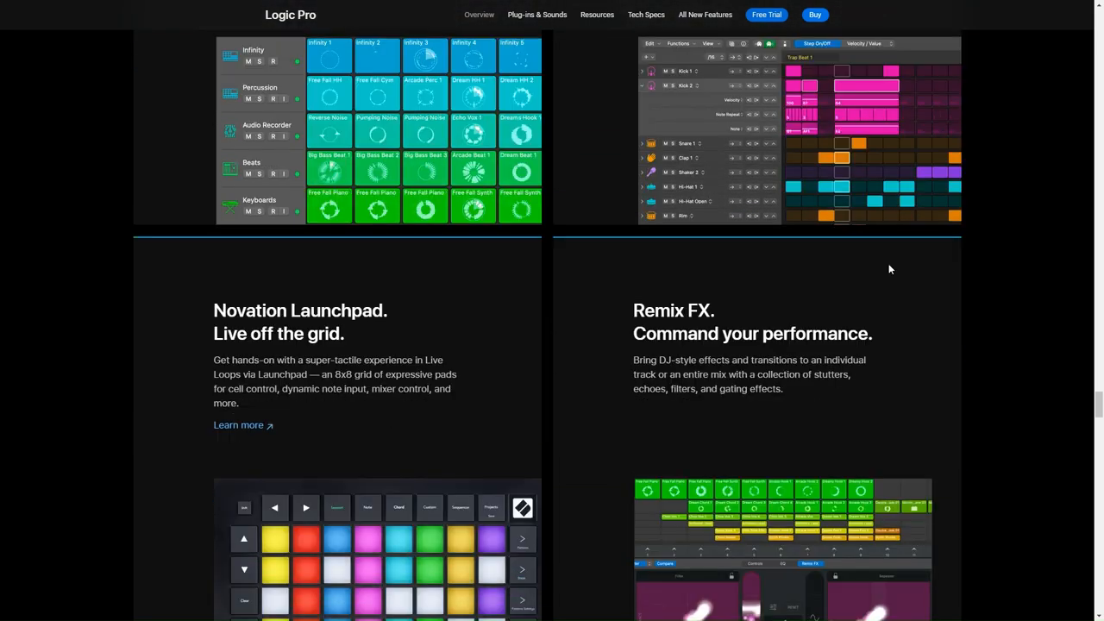